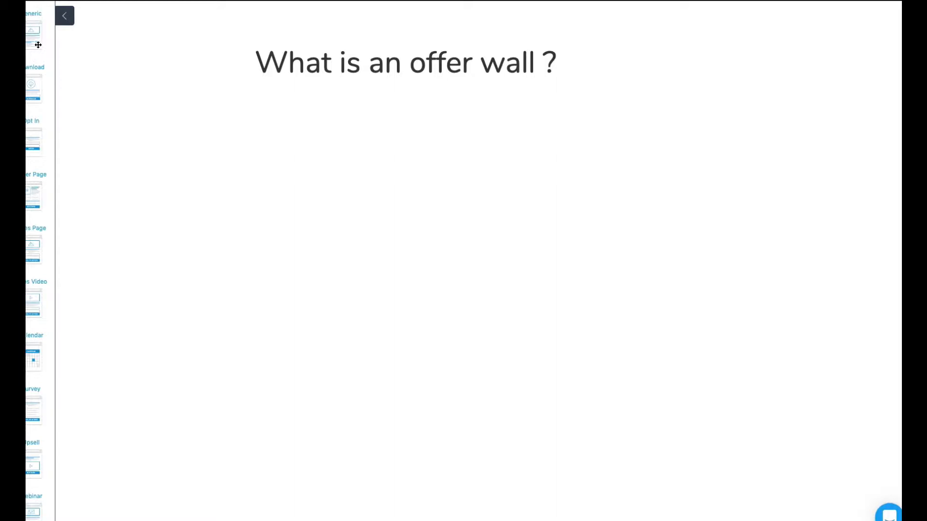
mouse_move(40, 132)
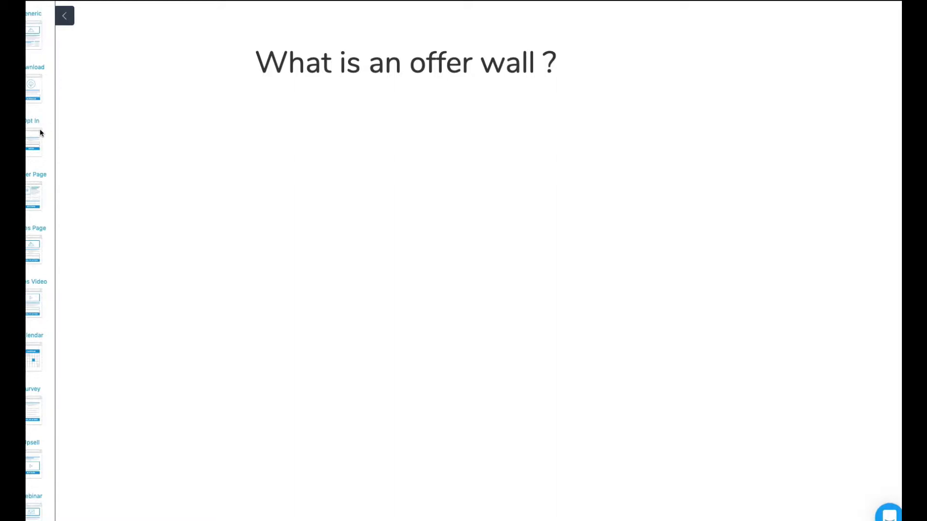
- Place an Opt In page right of the Source and connect the Source to it
drag(32, 140, 227, 145)
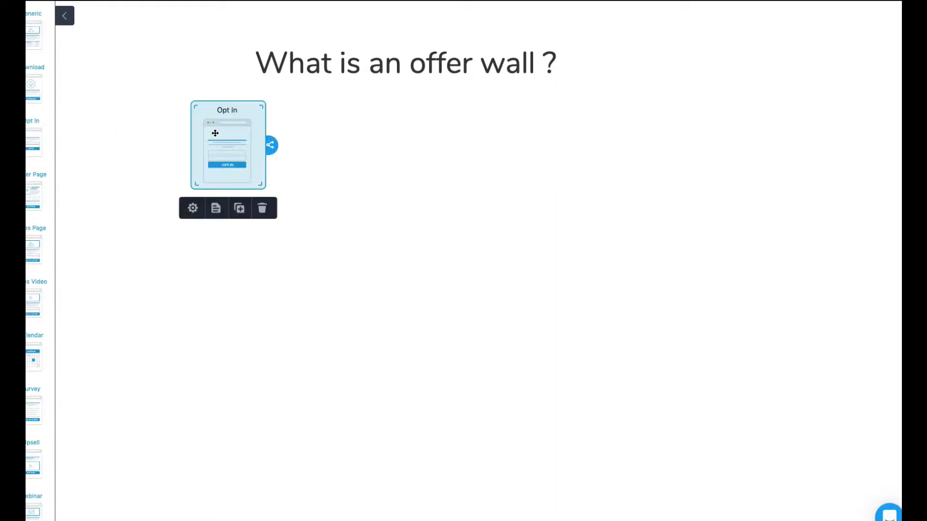
drag(215, 133, 265, 157)
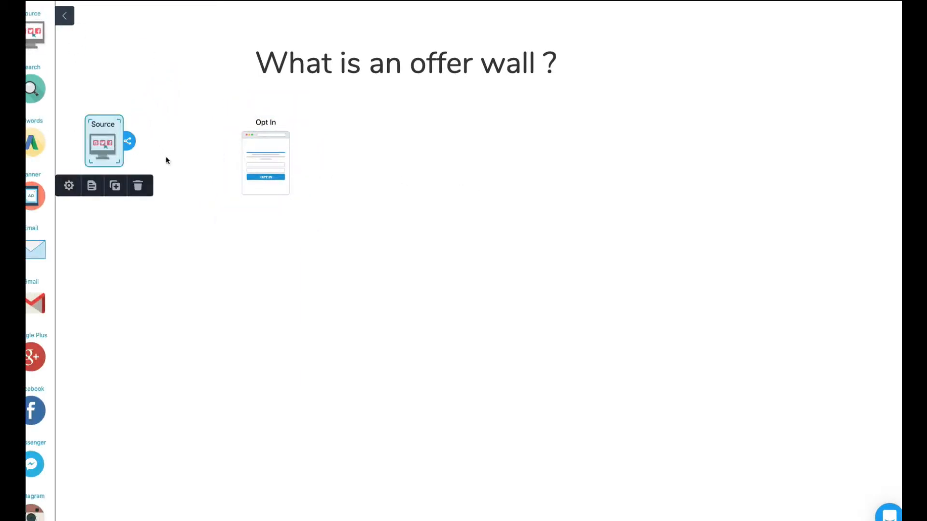
drag(128, 141, 255, 156)
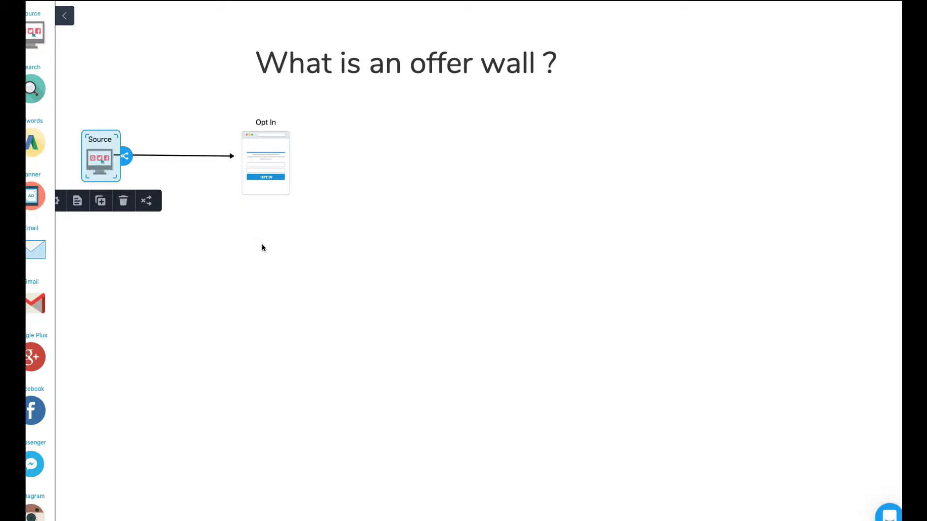
mouse_move(265, 247)
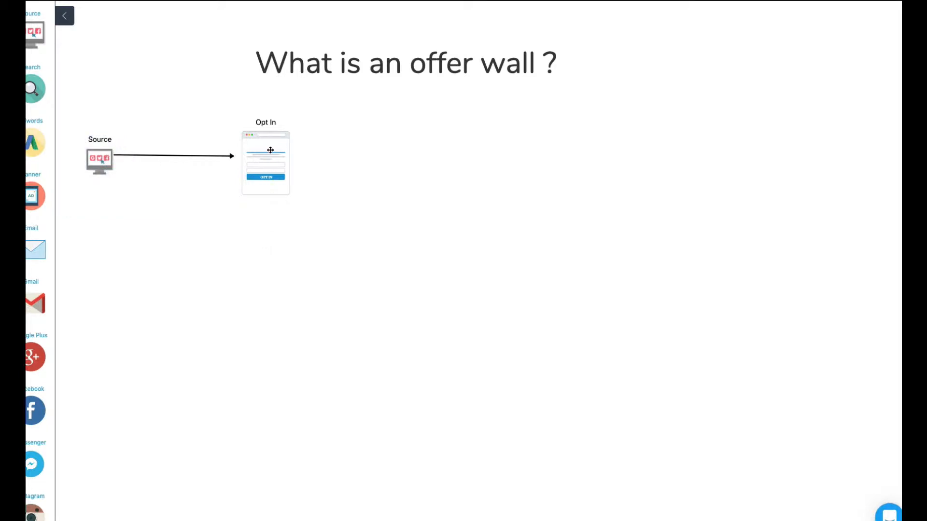
mouse_move(367, 160)
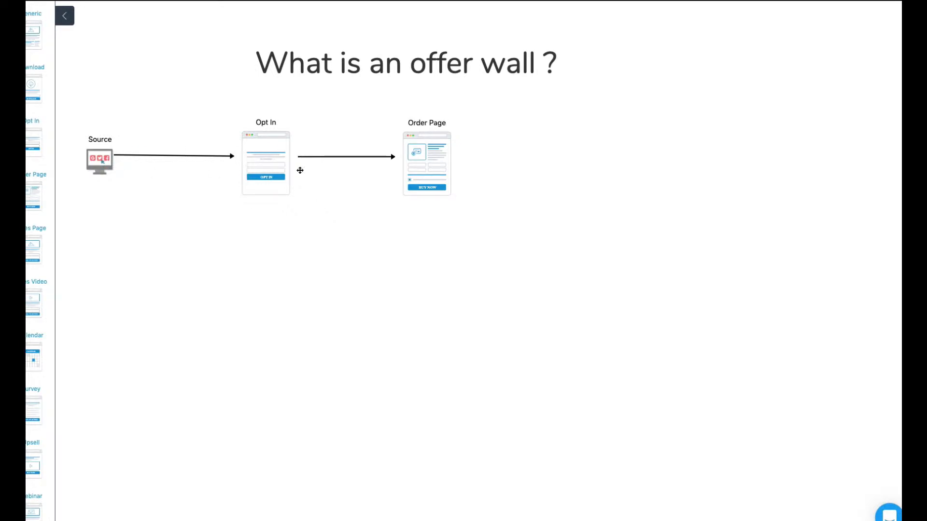
mouse_move(129, 131)
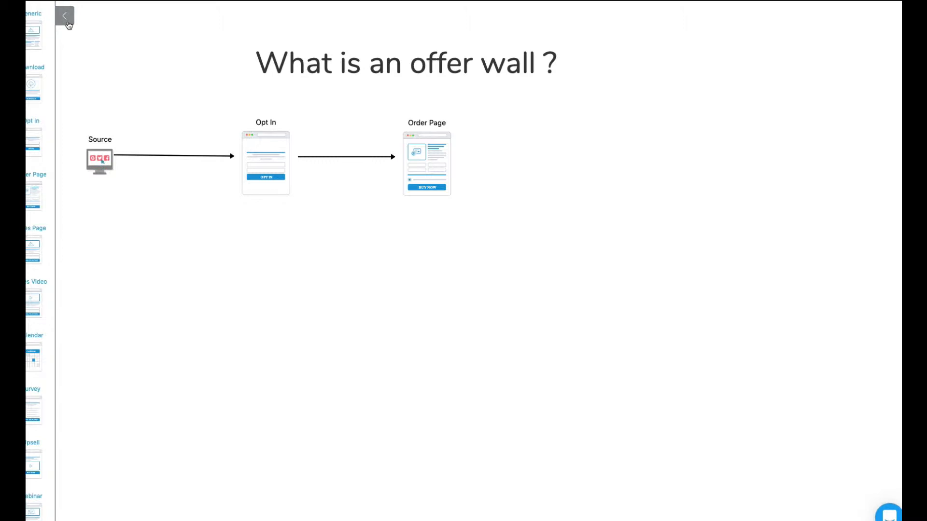
- Hide the page library sidebar to view the funnel map
click(65, 16)
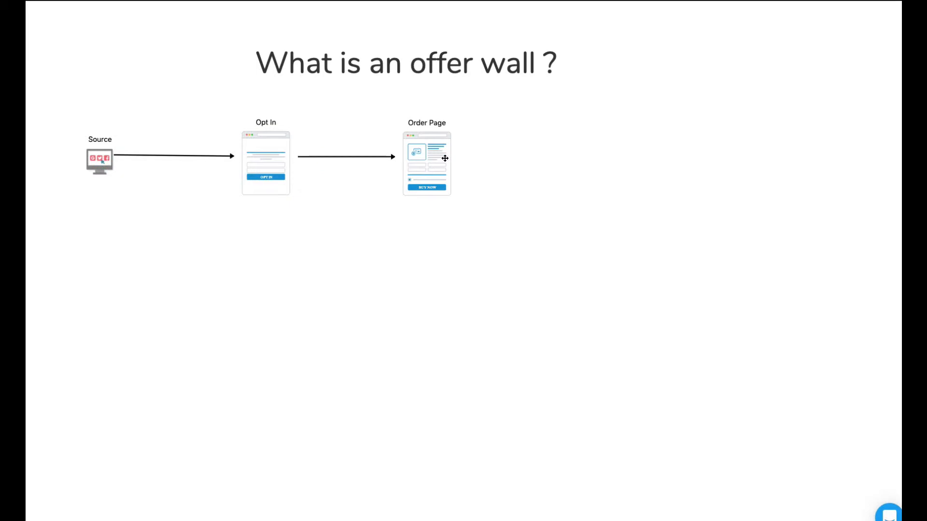
mouse_move(434, 155)
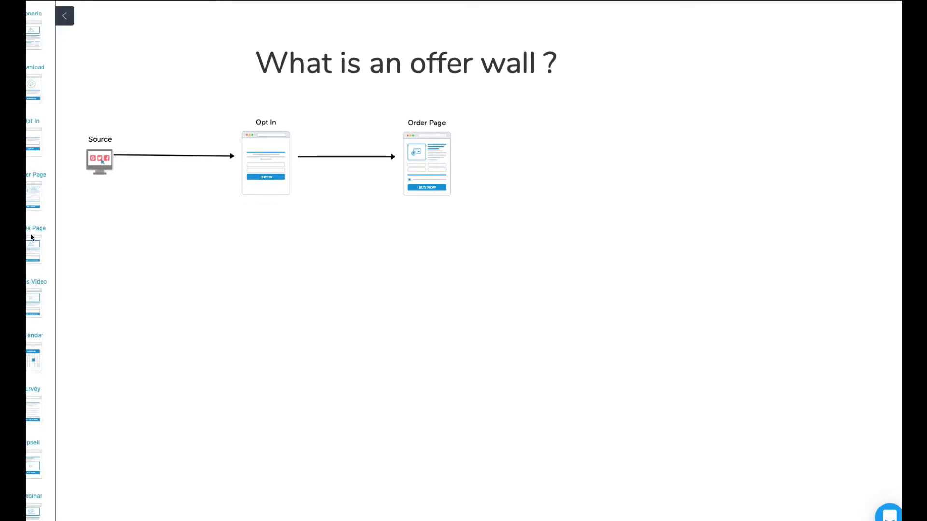
- Scroll the page library and place a Thank You page right of the Order Page
scroll(down, 3)
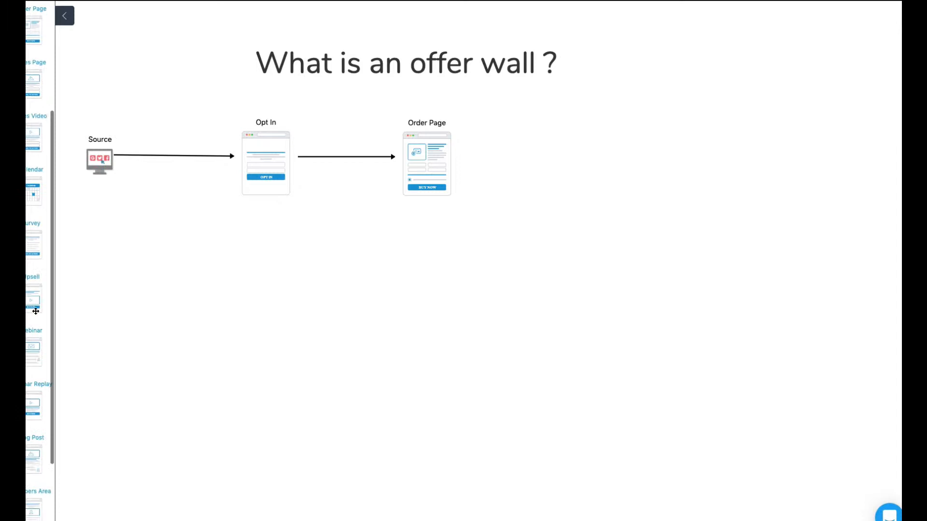
scroll(down, 3)
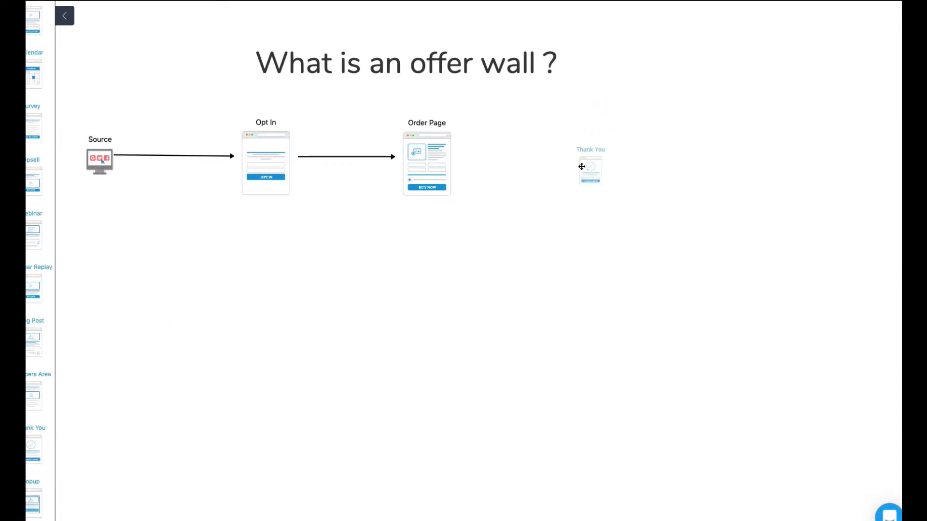
click(589, 168)
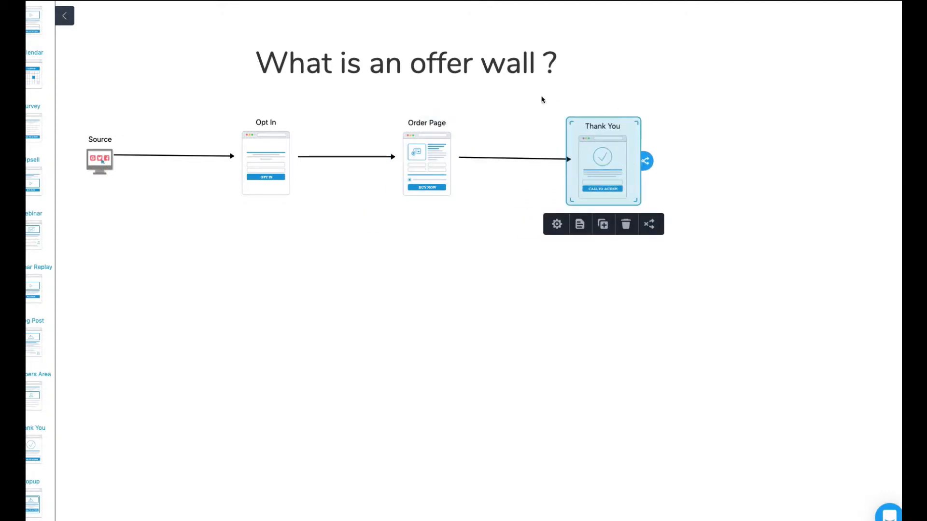
mouse_move(514, 289)
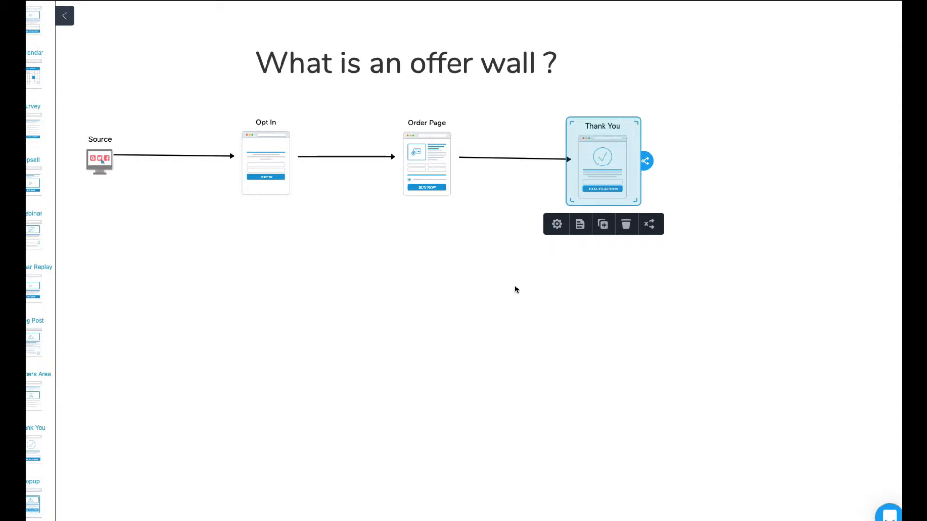
mouse_move(509, 297)
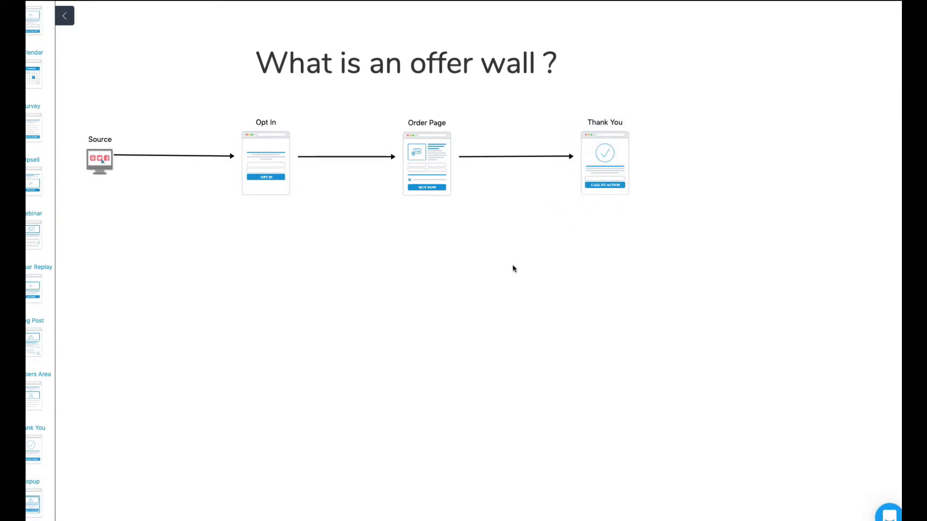
mouse_move(413, 116)
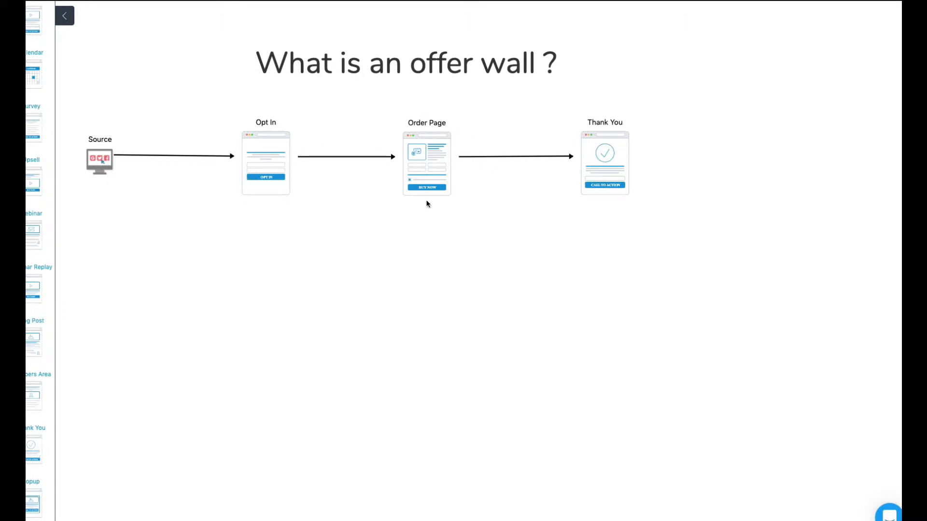
mouse_move(550, 196)
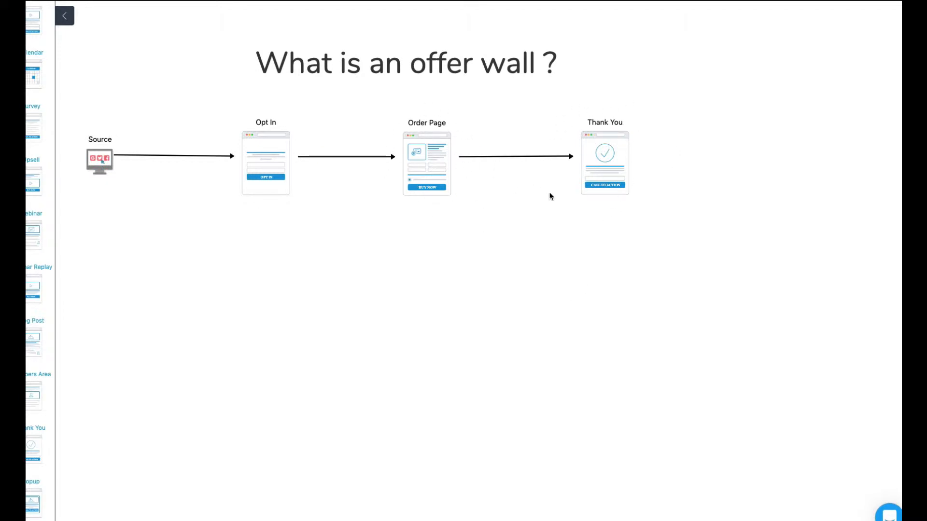
mouse_move(96, 251)
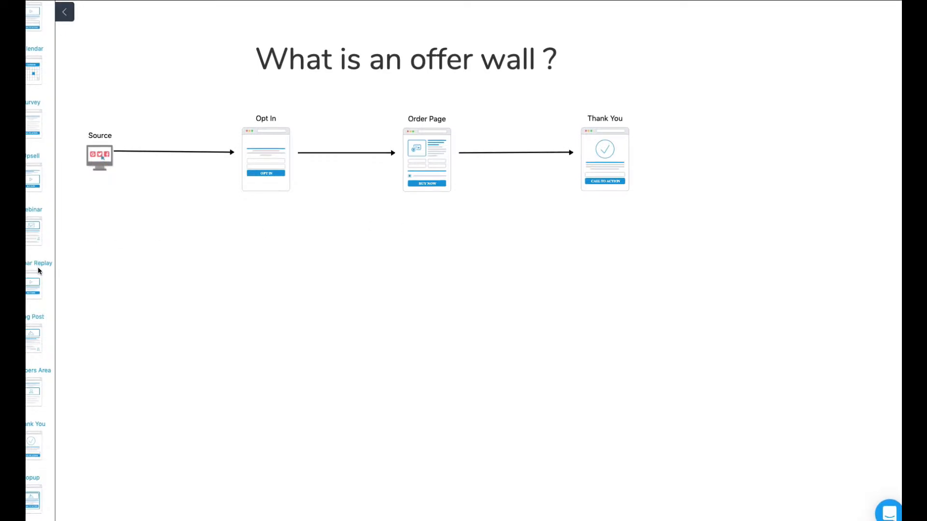
- Add a Sales Page below the Order Page and duplicate it into three copies
scroll(down, 3)
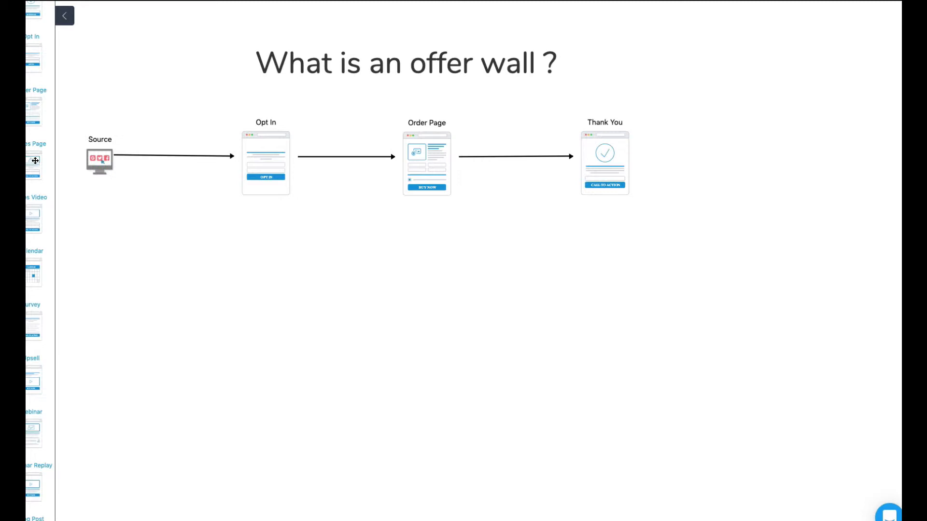
drag(34, 160, 366, 314)
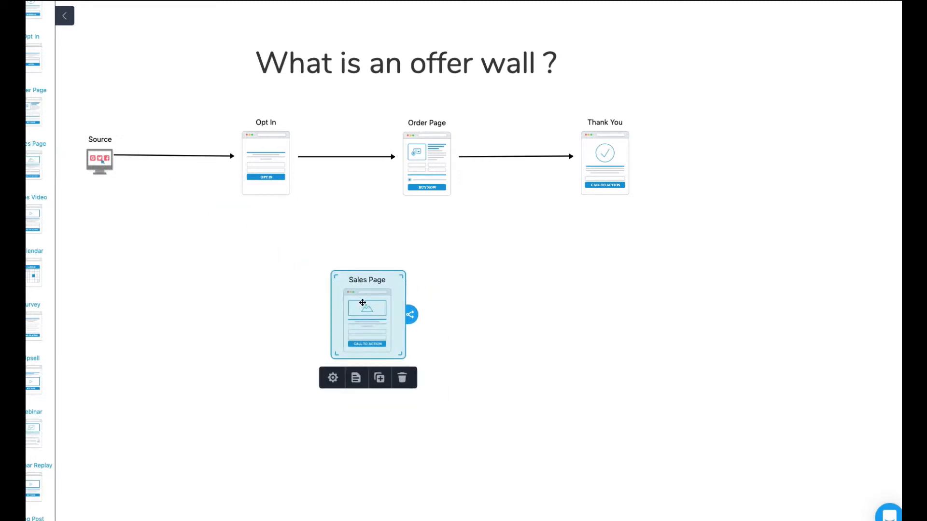
click(379, 377)
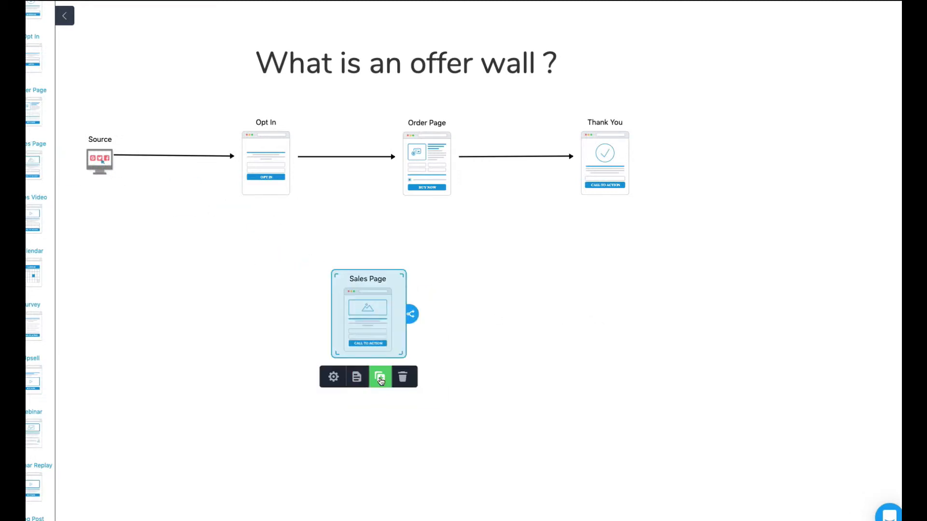
click(379, 377)
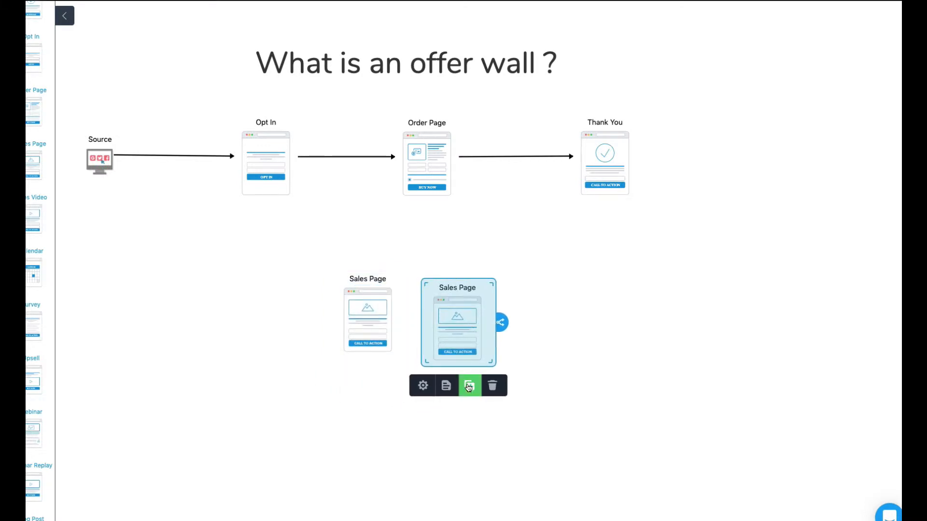
click(469, 386)
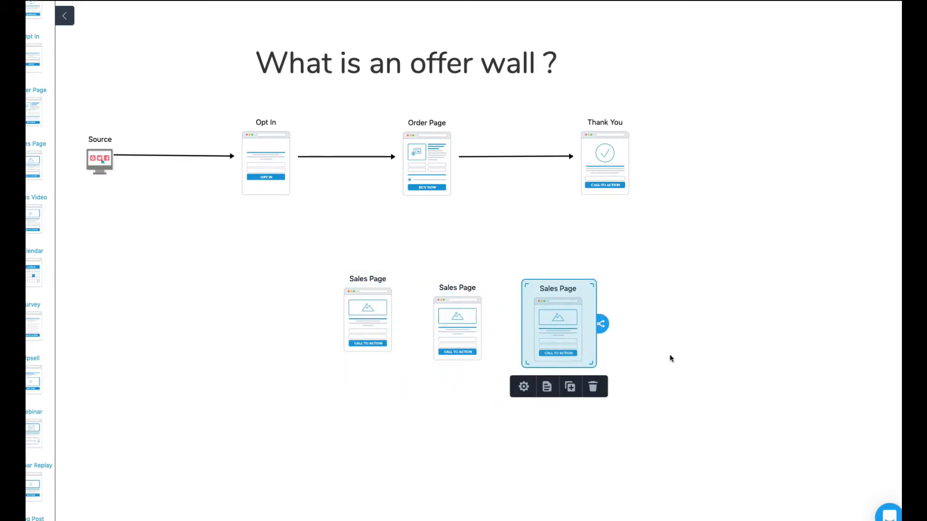
click(426, 163)
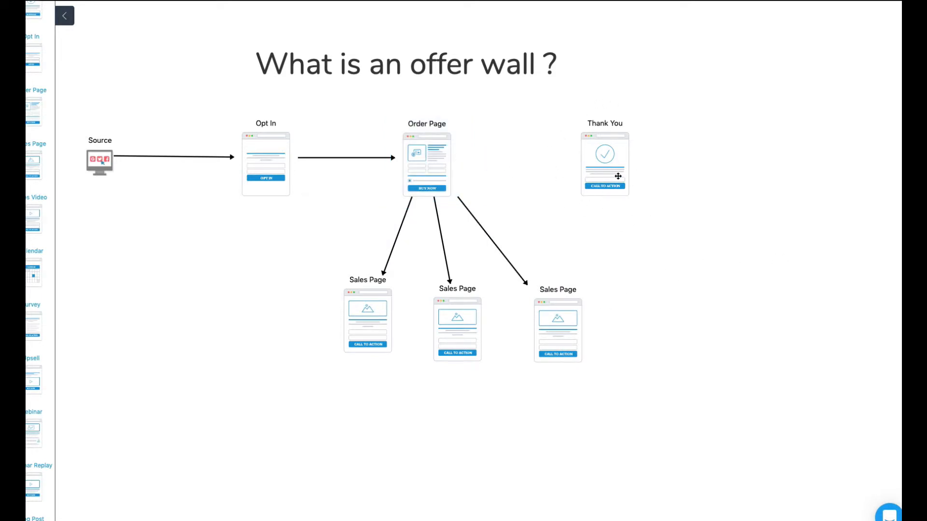
click(367, 320)
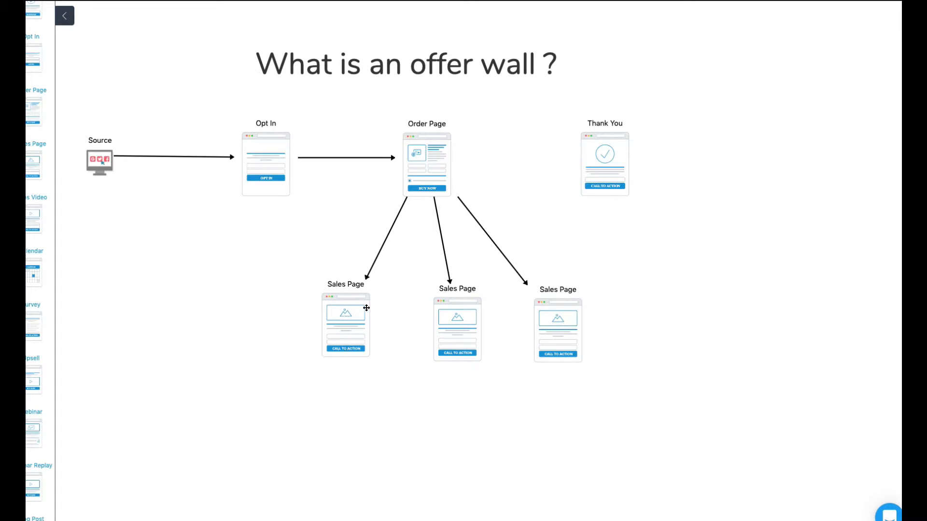
mouse_move(39, 59)
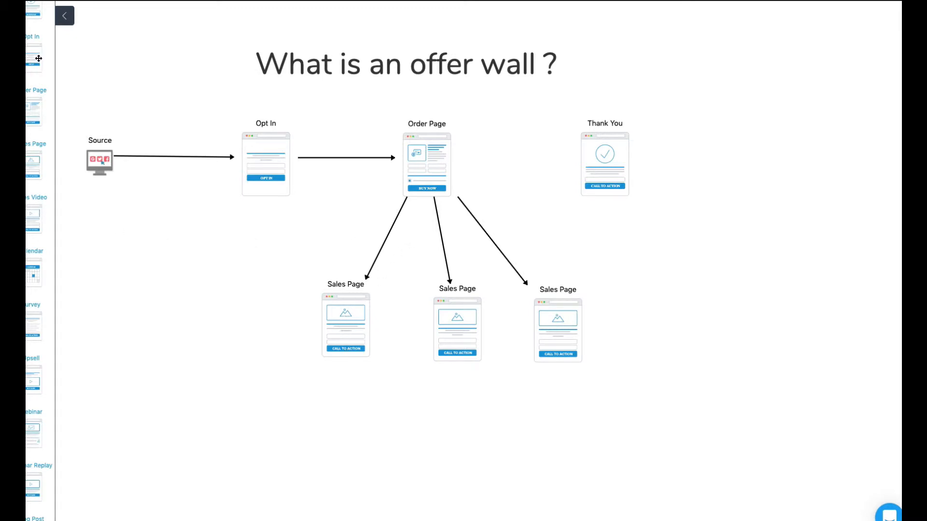
- Delete the arrows running from the Order Page to the Sales Pages
scroll(down, 3)
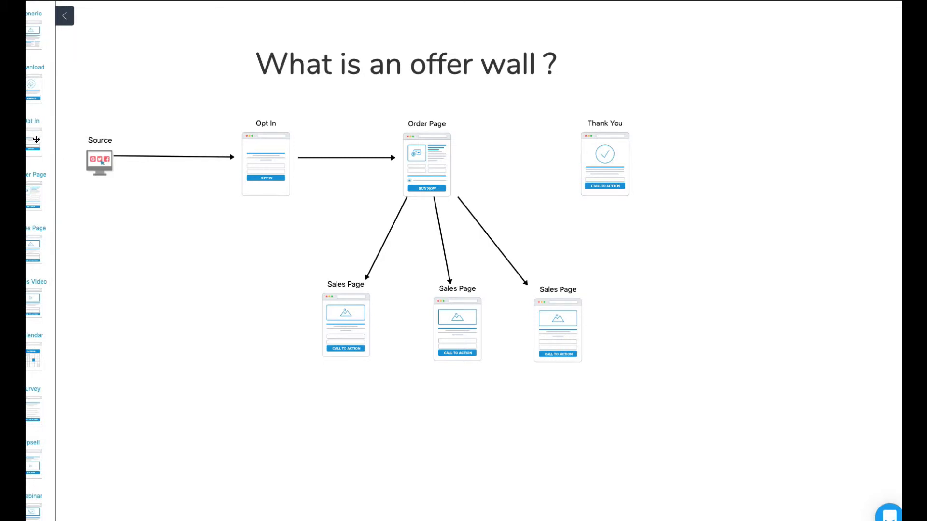
scroll(down, 3)
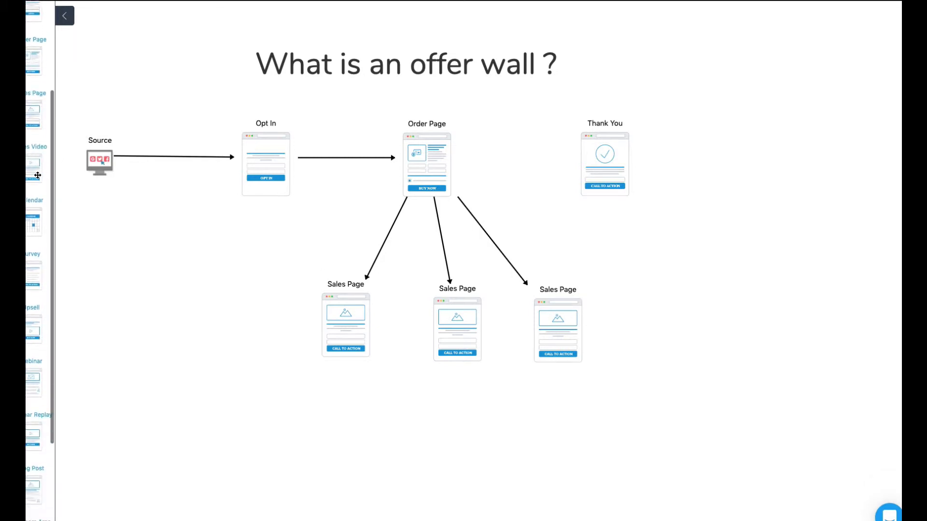
scroll(down, 3)
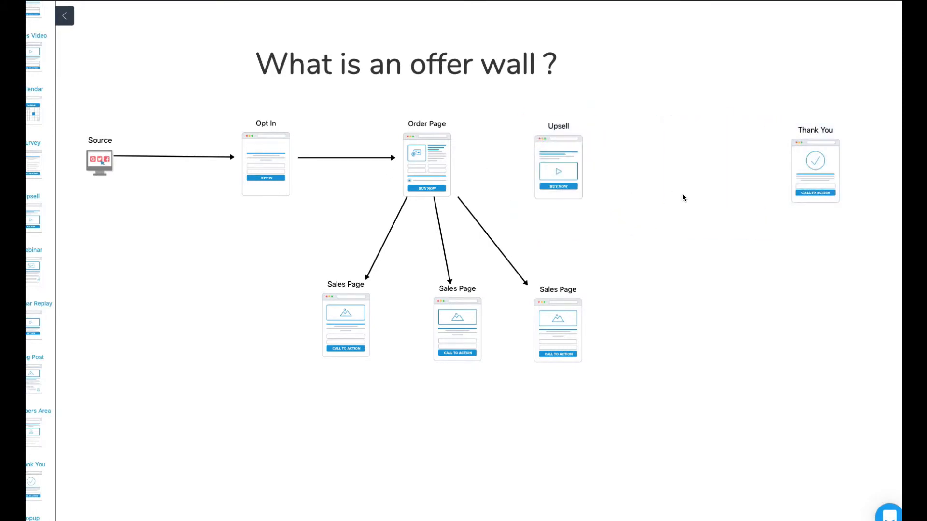
click(426, 164)
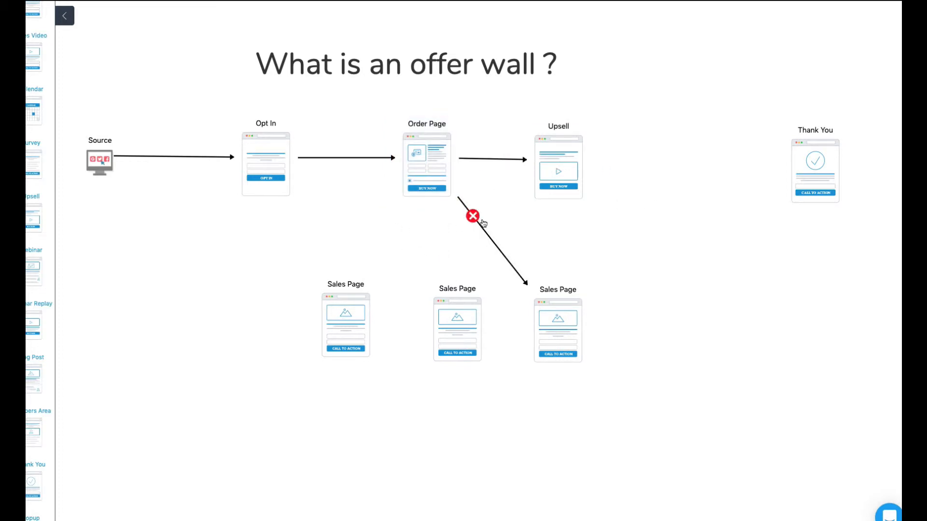
click(472, 215)
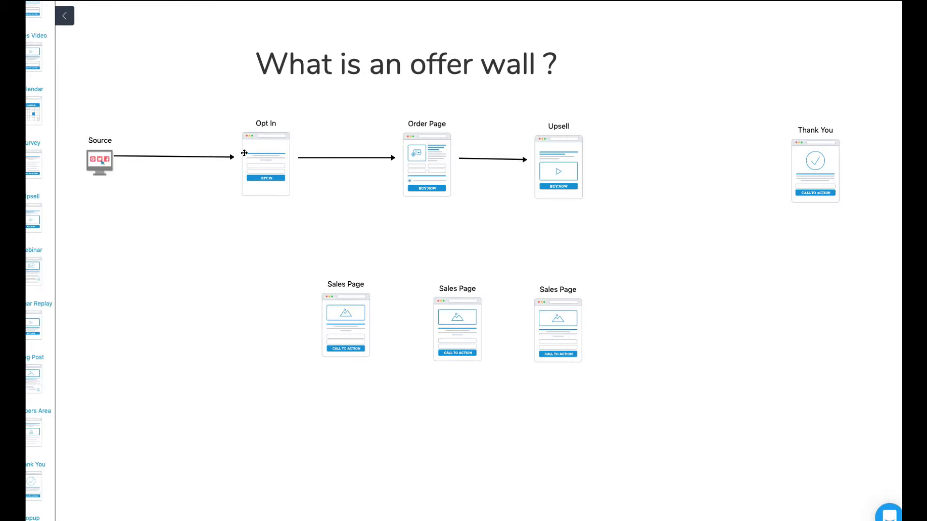
mouse_move(573, 163)
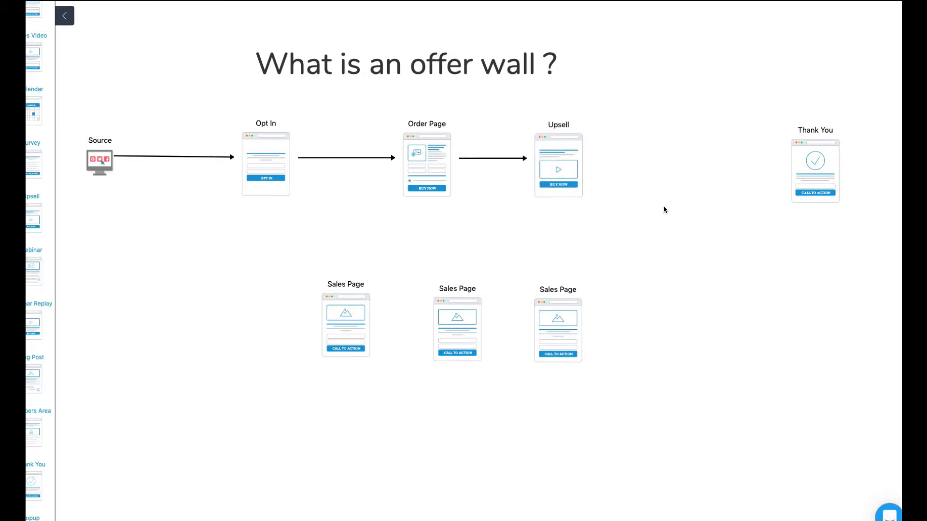
mouse_move(540, 302)
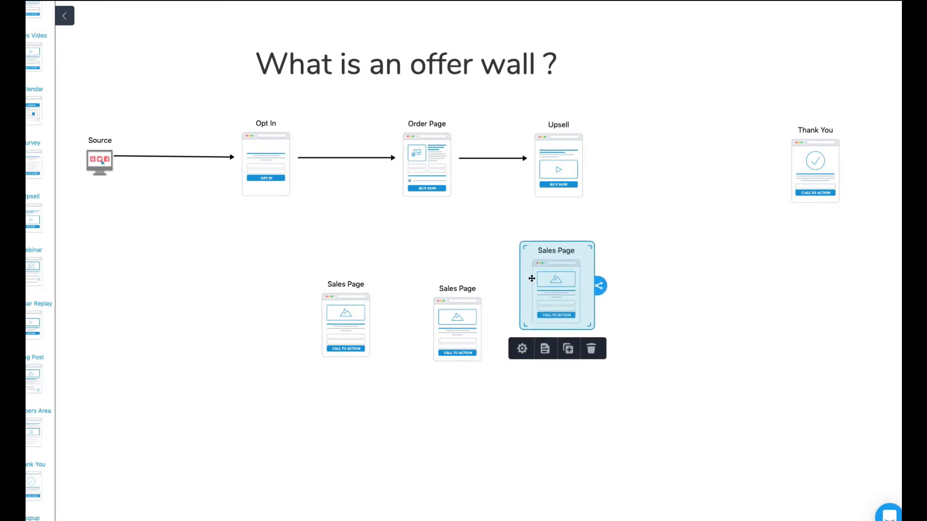
- Move a Sales Page beside Thank You and connect Thank You to it
drag(531, 278, 641, 306)
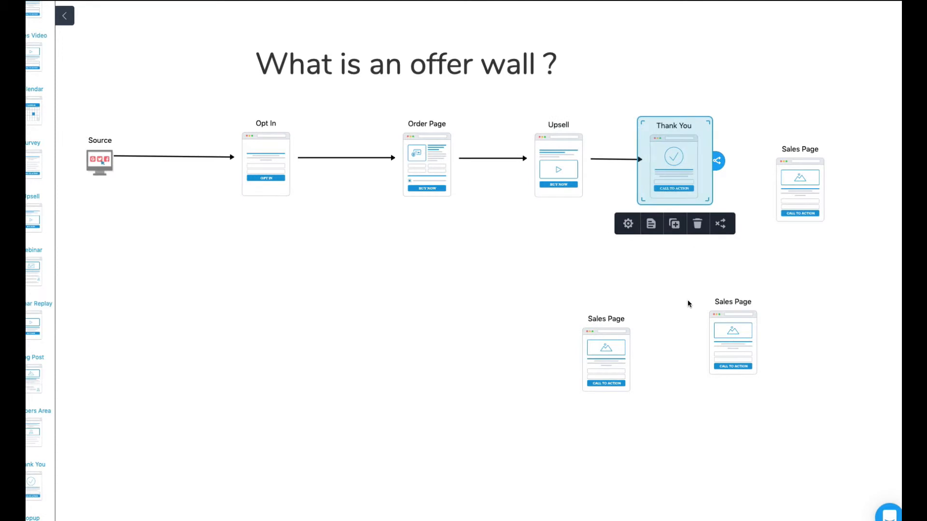
click(742, 189)
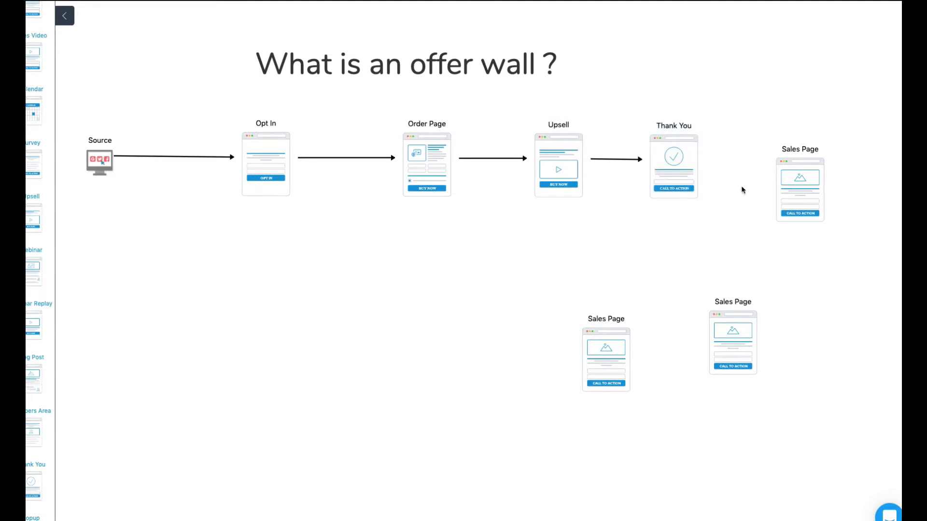
click(673, 164)
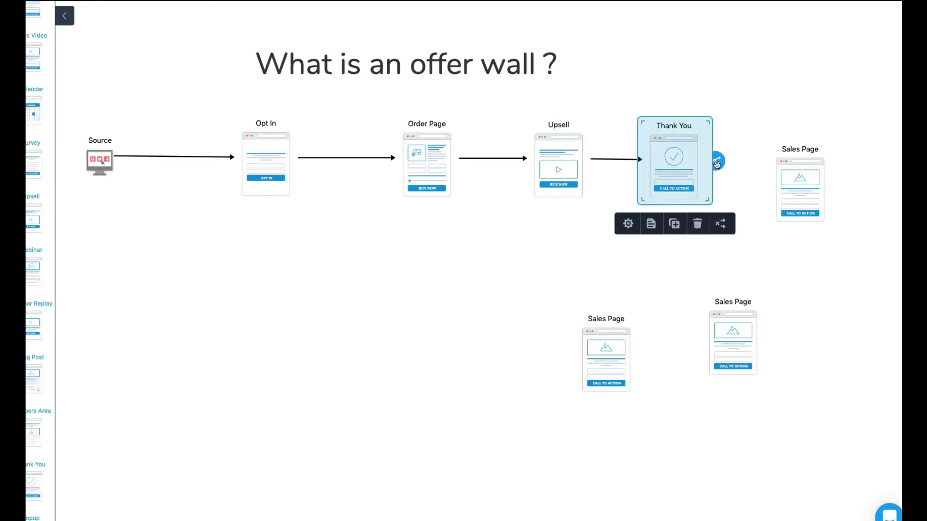
drag(717, 161, 732, 301)
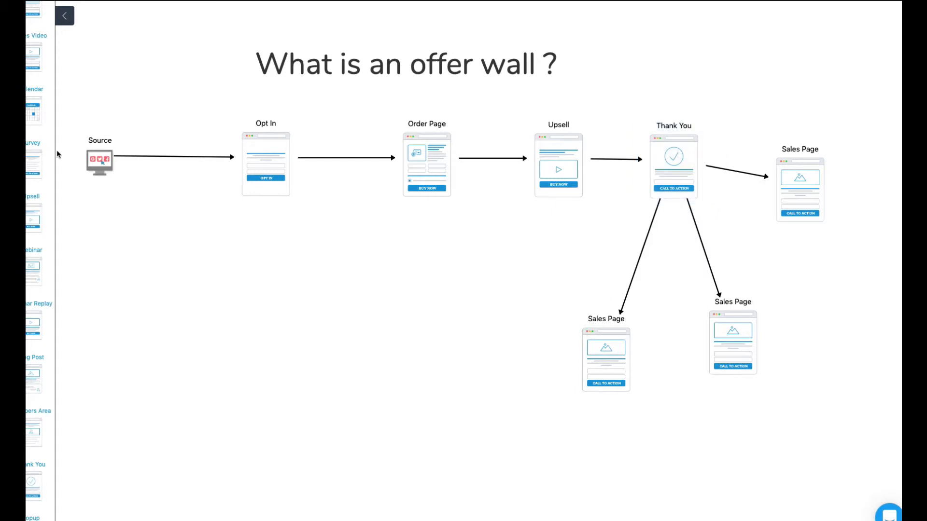
mouse_move(668, 250)
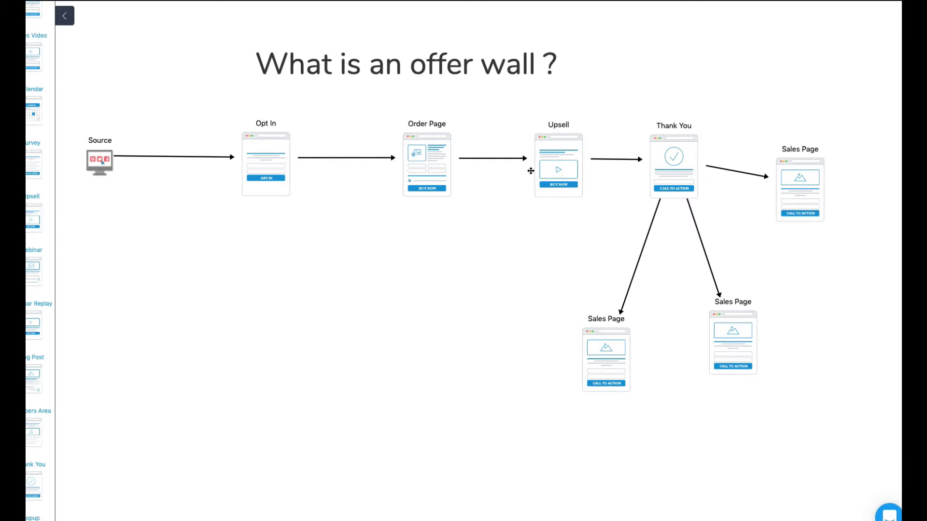
- Duplicate Upsell and Thank You, link the lower Sales Page to the Upsell copy, remove one arrow
drag(558, 164, 522, 405)
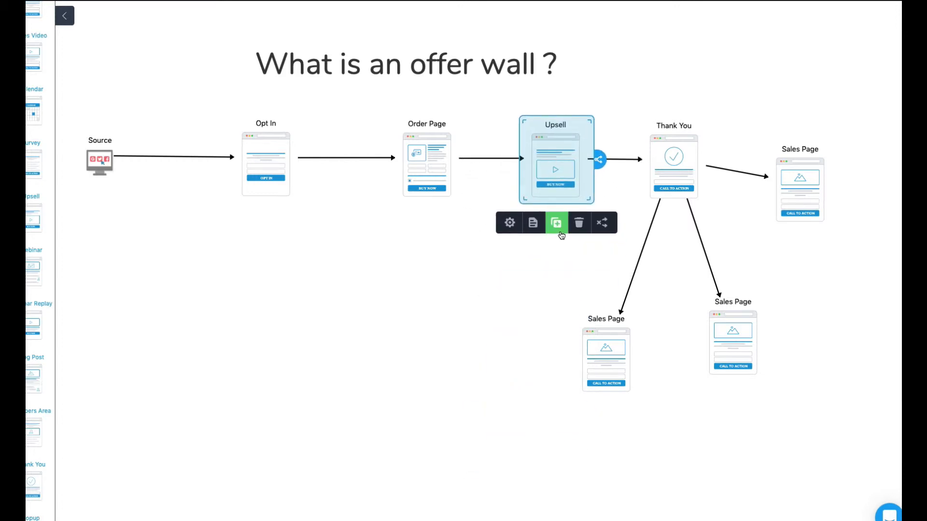
click(555, 223)
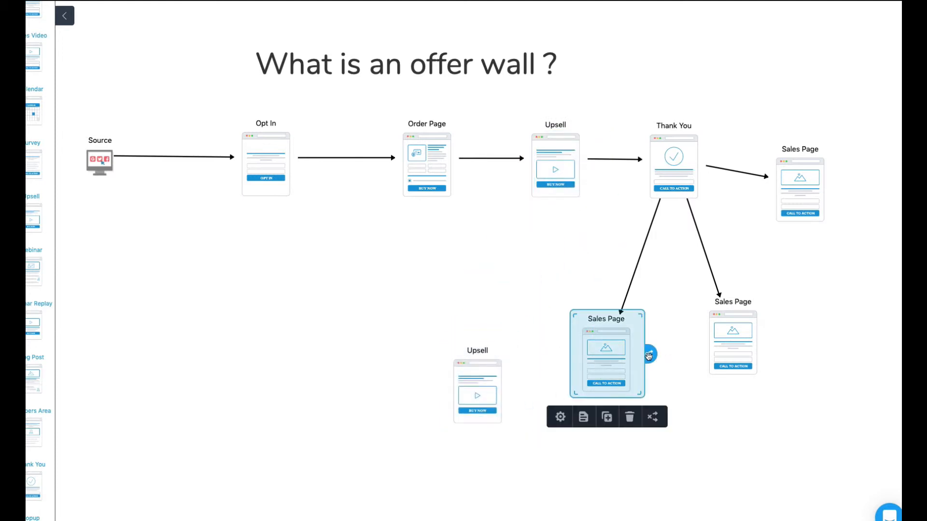
drag(648, 354, 511, 377)
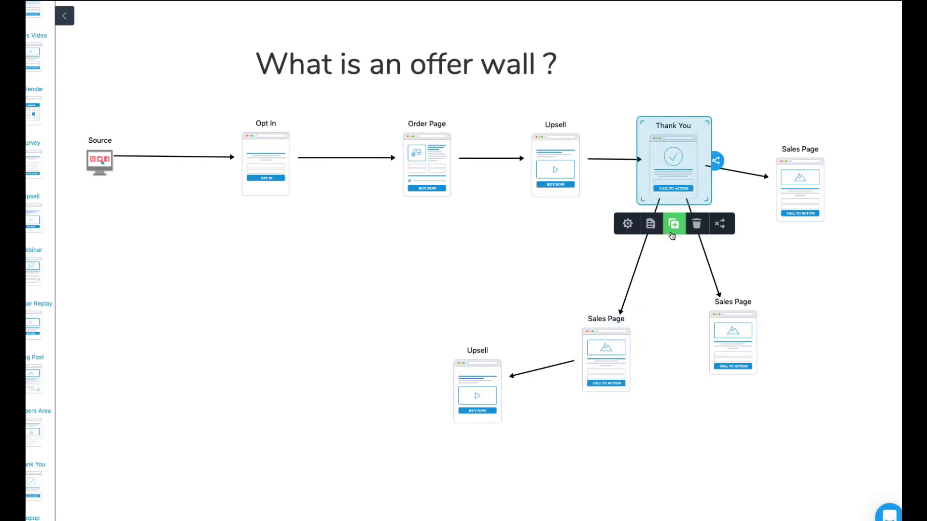
click(673, 223)
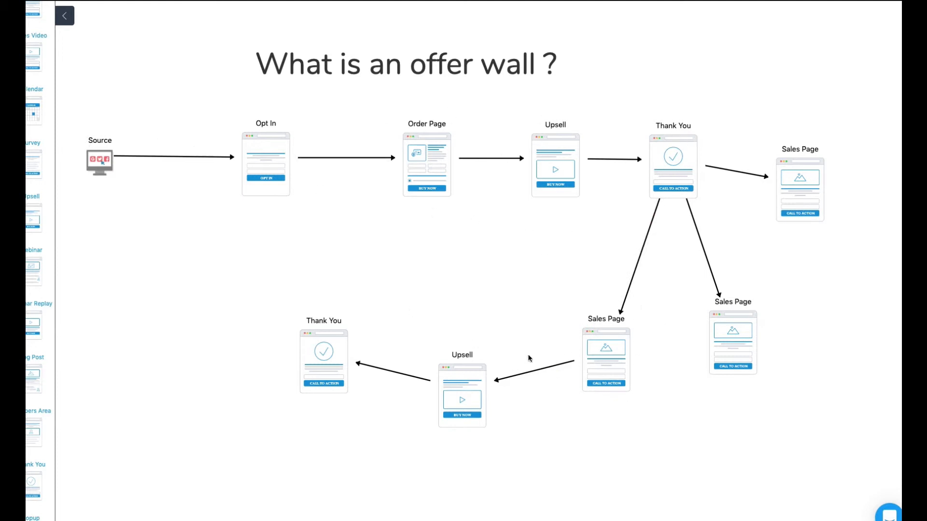
click(462, 393)
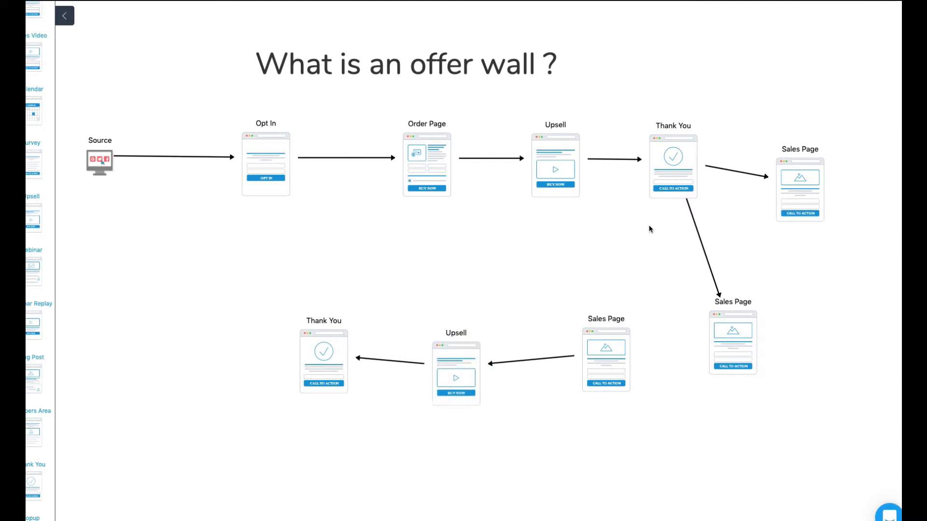
- Move the lower Sales Page up and to the left to tidy the branch
click(266, 164)
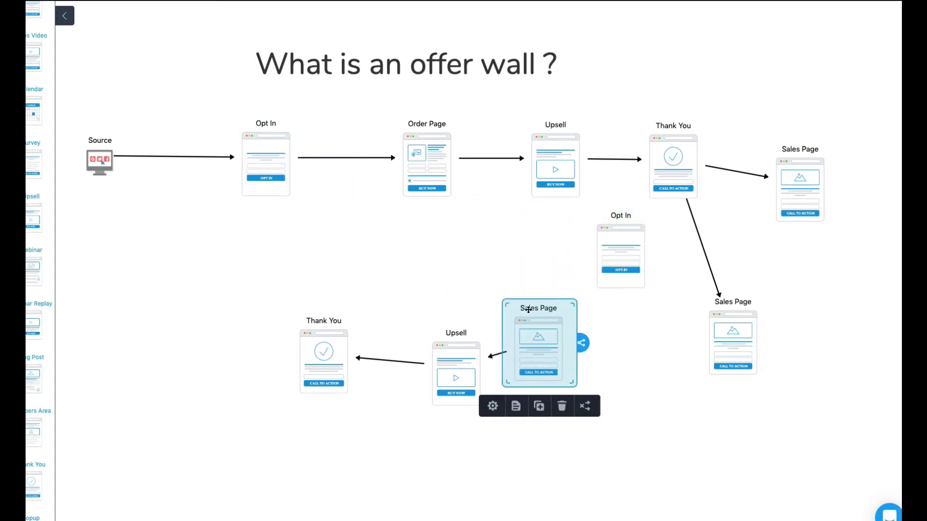
drag(538, 343, 621, 251)
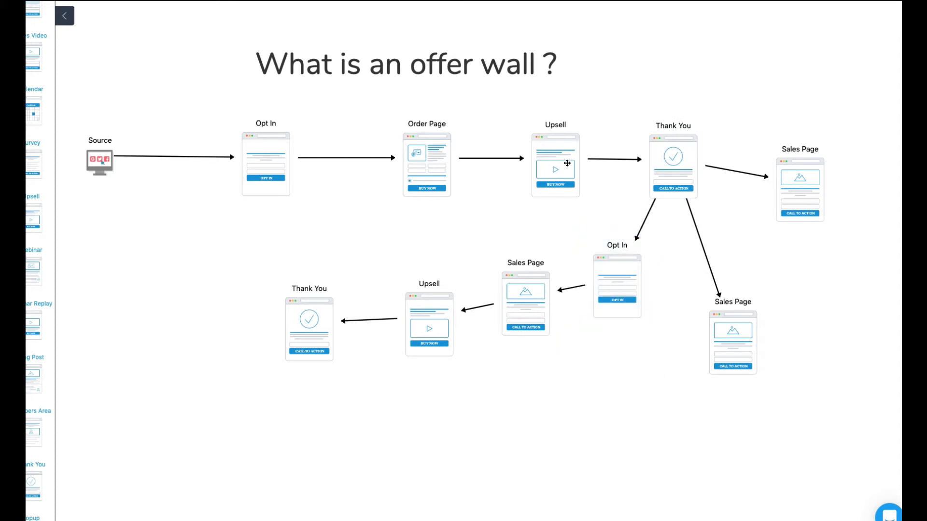
mouse_move(615, 316)
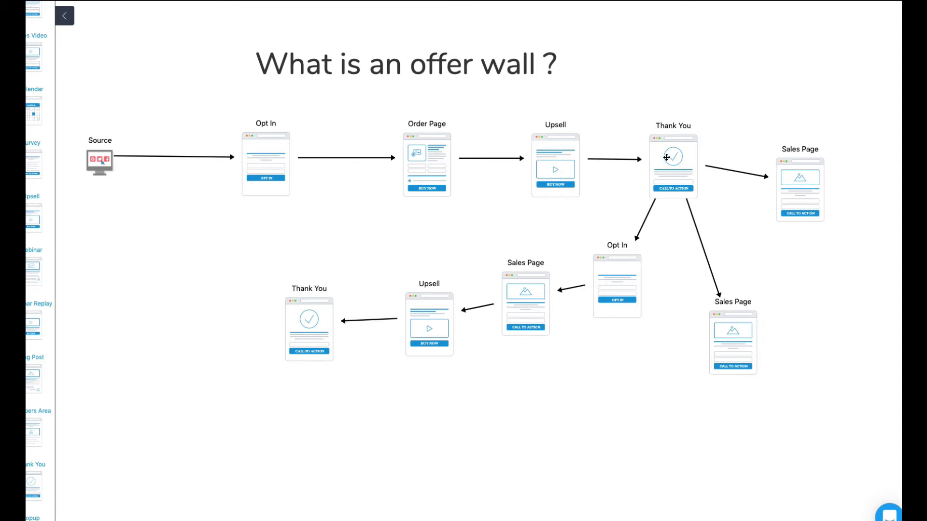
mouse_move(658, 195)
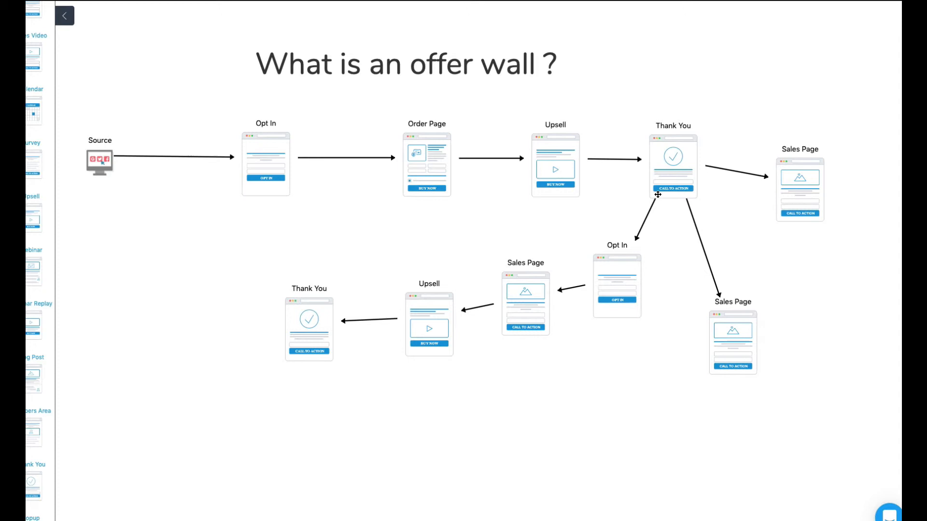
mouse_move(622, 278)
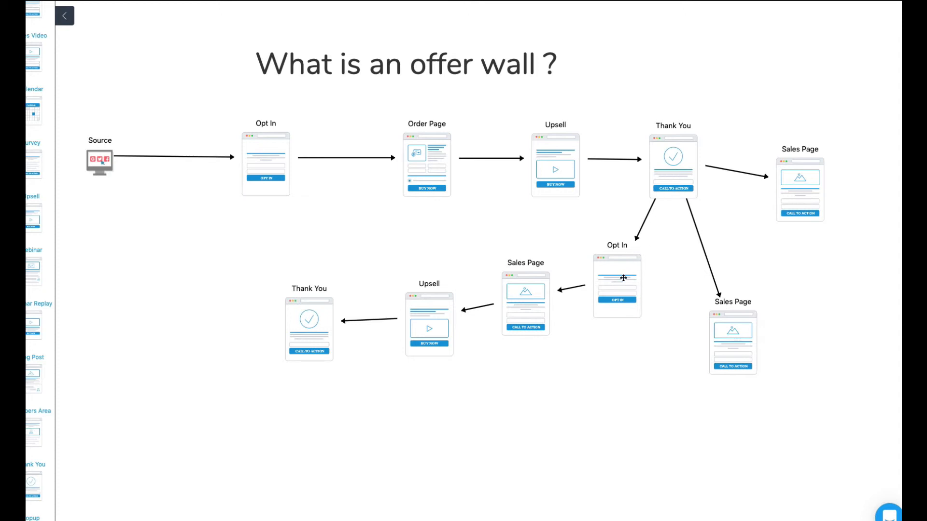
mouse_move(609, 295)
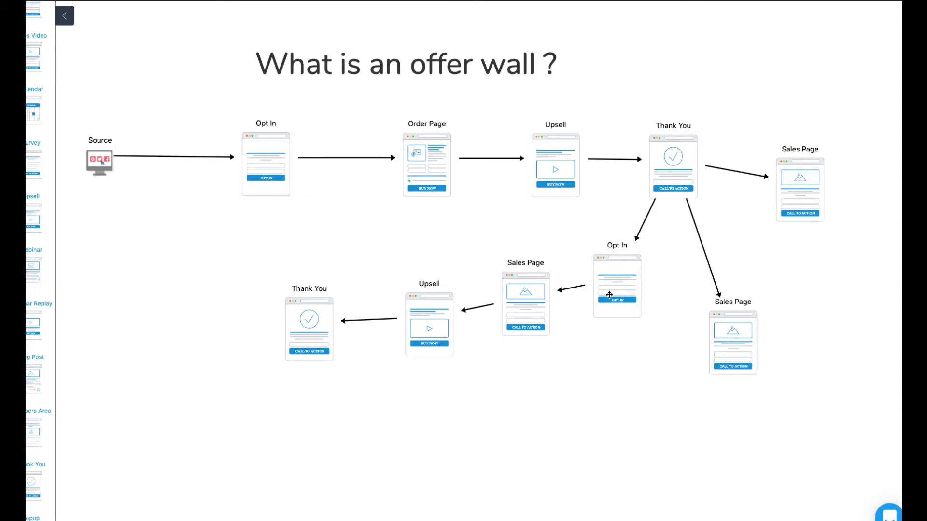
mouse_move(622, 275)
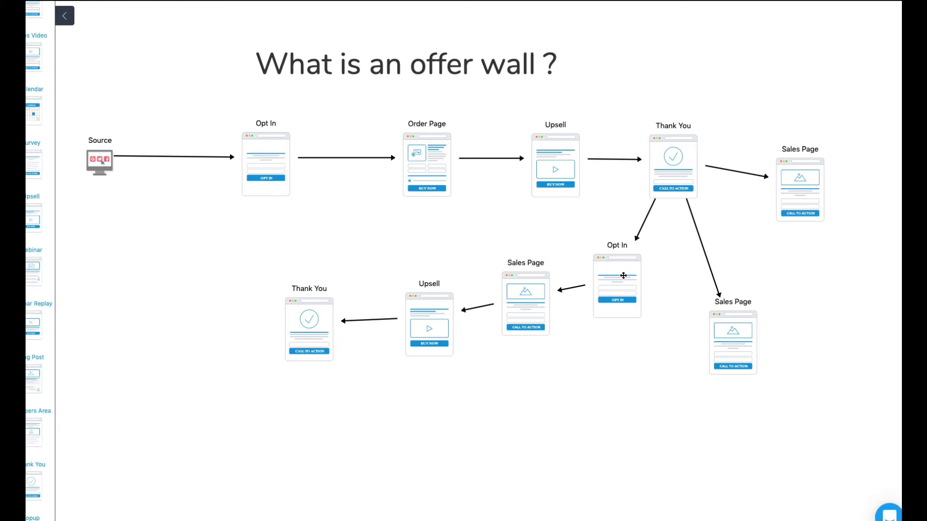
mouse_move(716, 215)
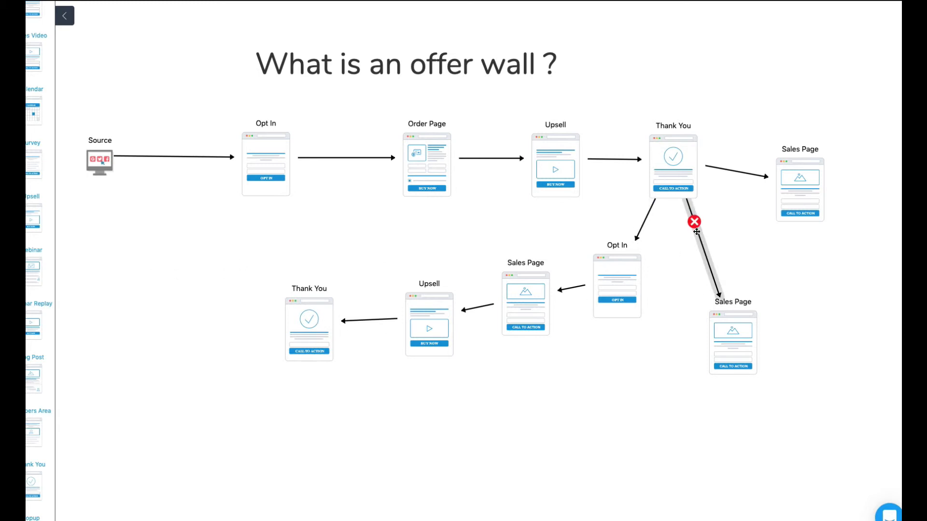
- Shift the right Sales Page down-right and link the upper Thank You to the new Opt In
drag(732, 341, 788, 371)
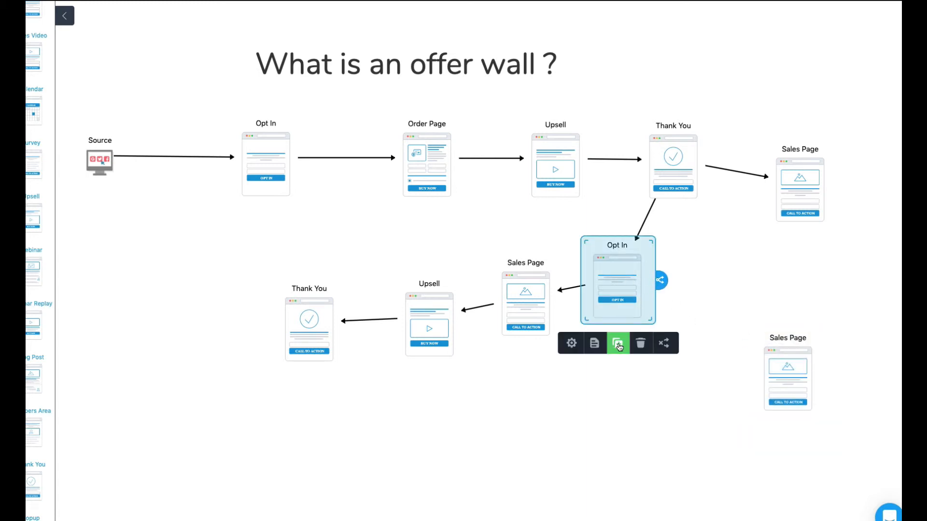
click(617, 343)
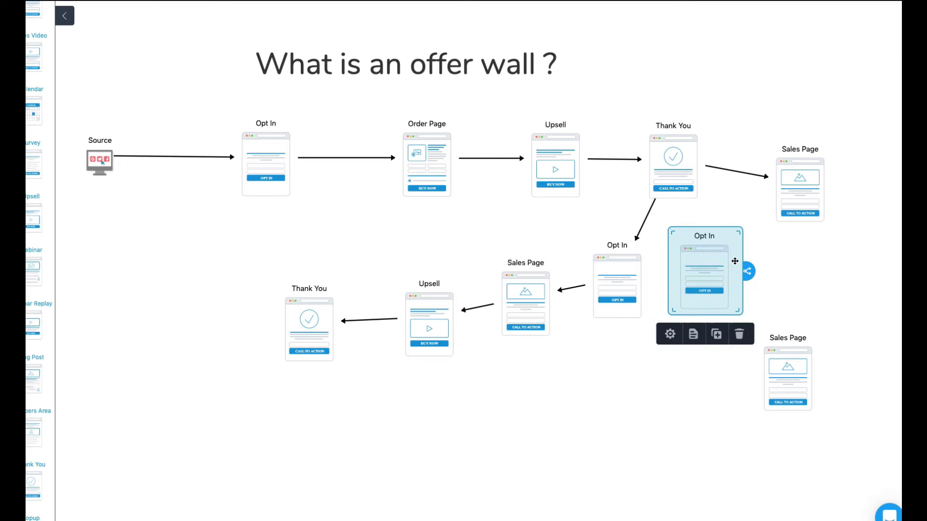
click(672, 165)
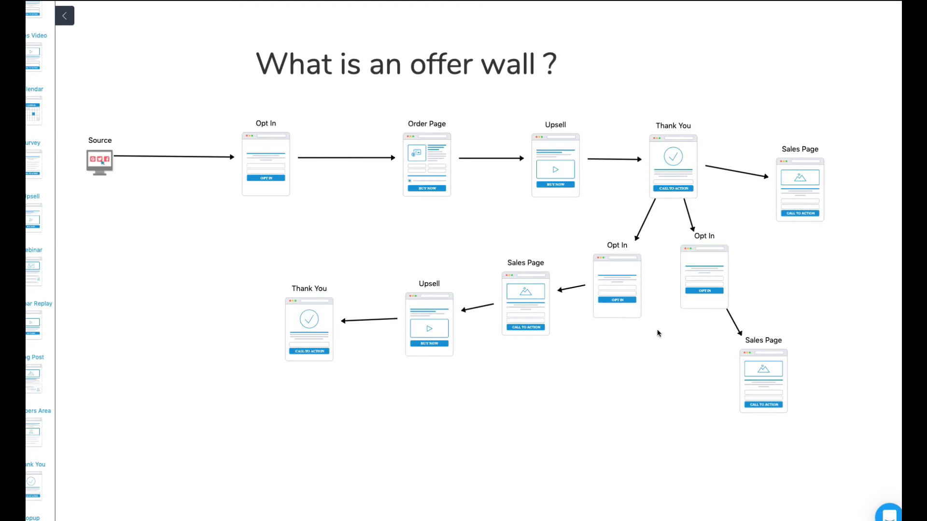
mouse_move(814, 183)
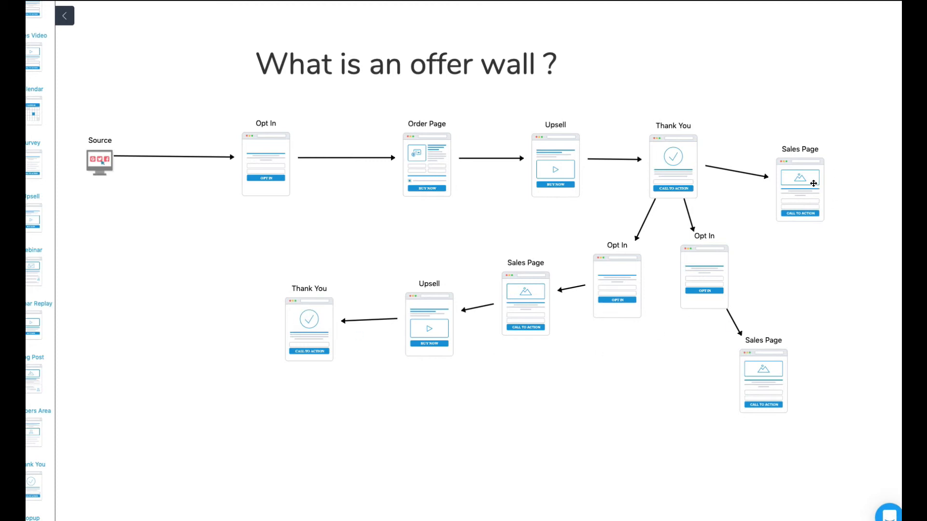
click(799, 189)
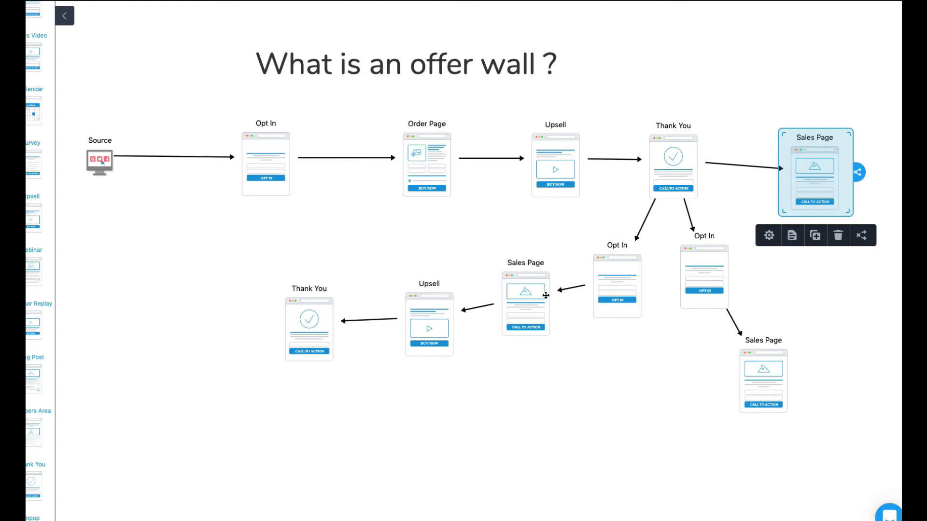
mouse_move(511, 316)
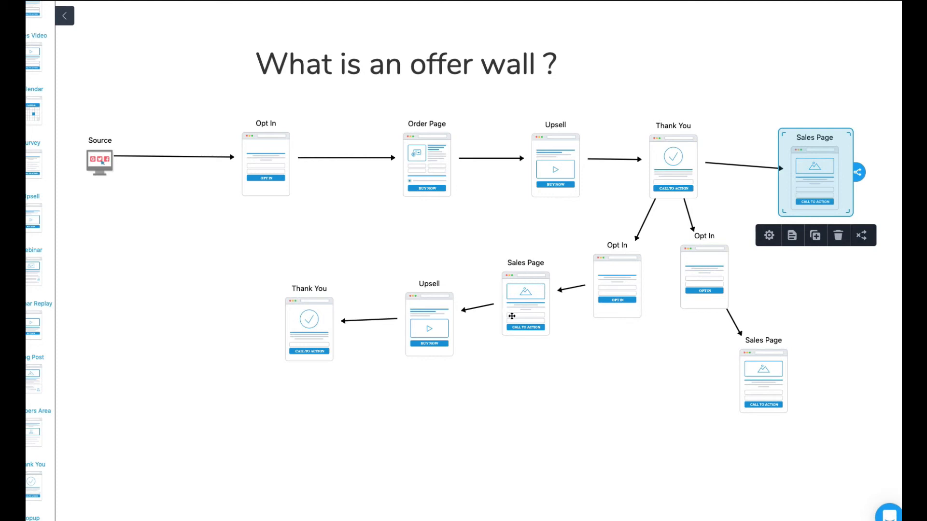
mouse_move(662, 187)
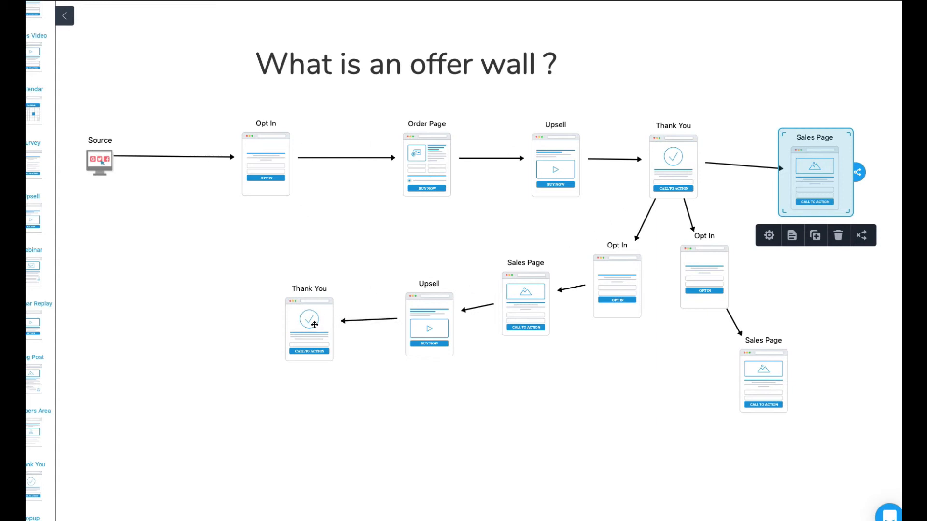
- Link the bottom-left Thank You to both the top and lower Sales Pages
click(309, 328)
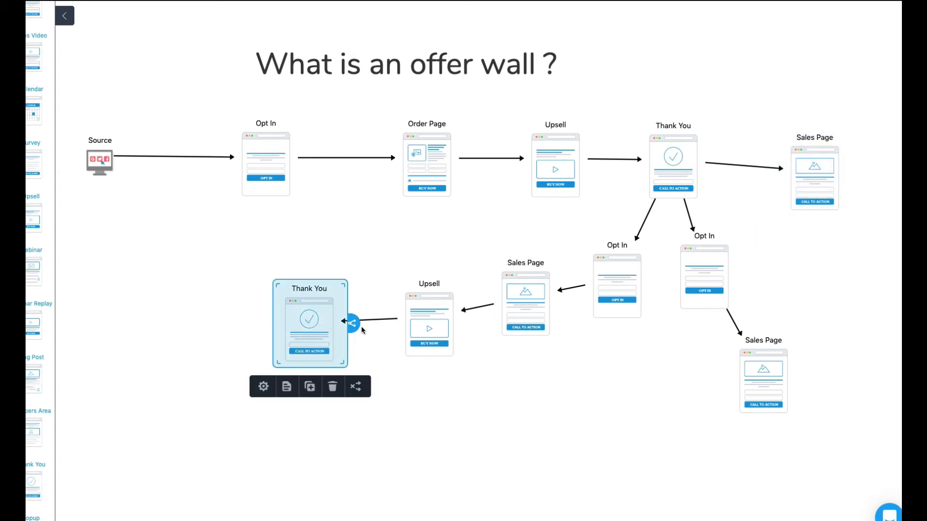
drag(350, 323, 744, 387)
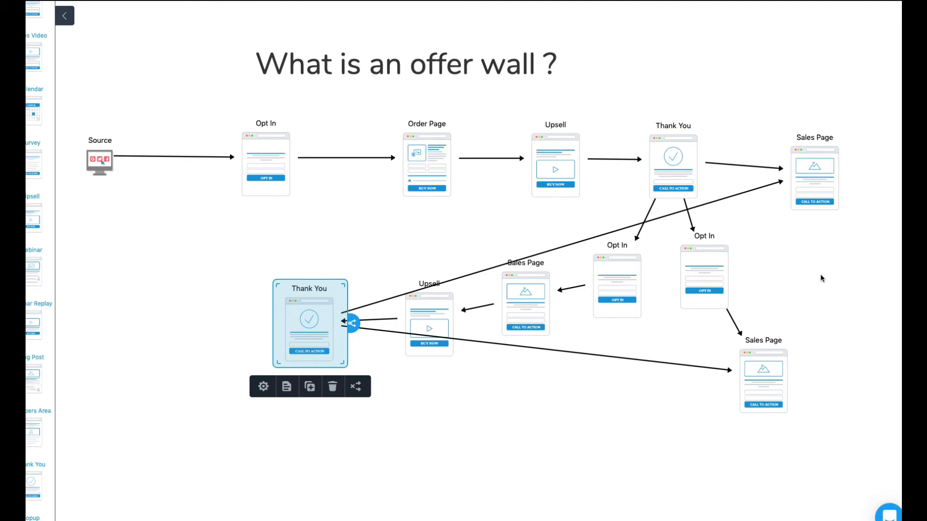
click(763, 380)
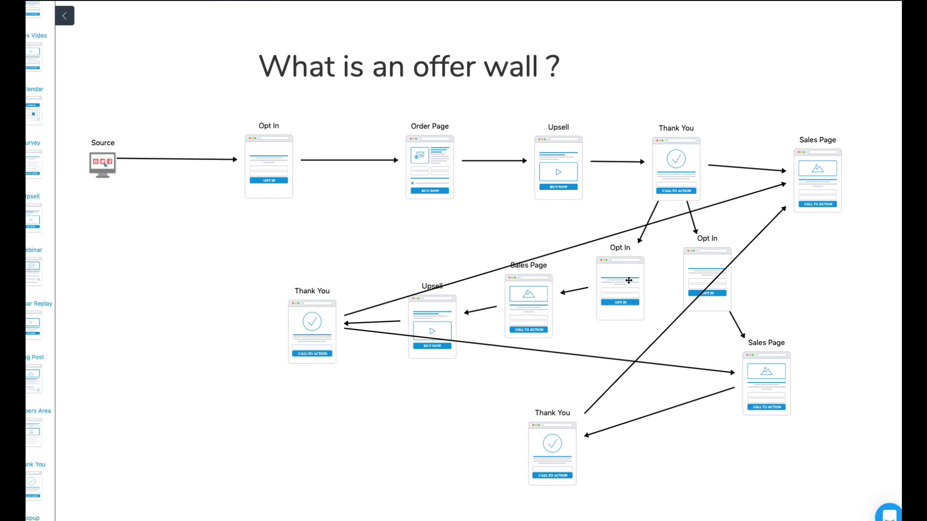
mouse_move(816, 161)
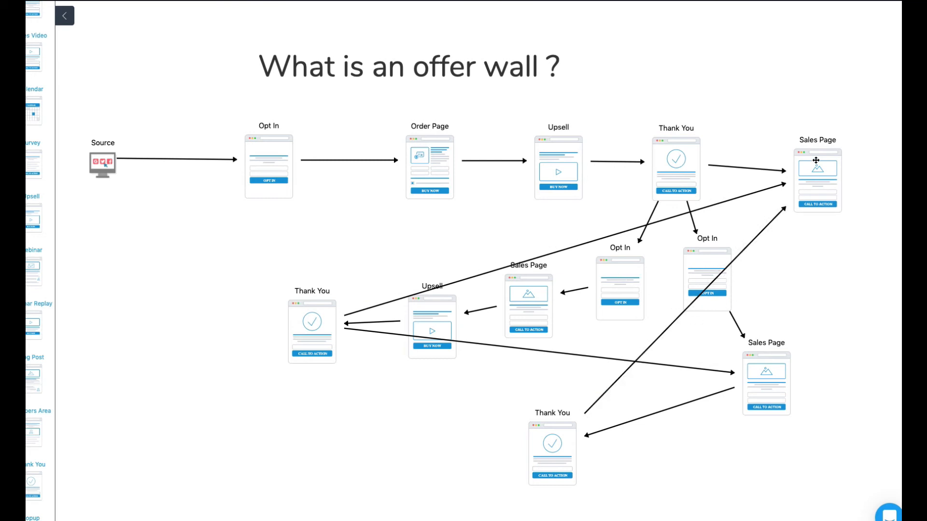
mouse_move(116, 211)
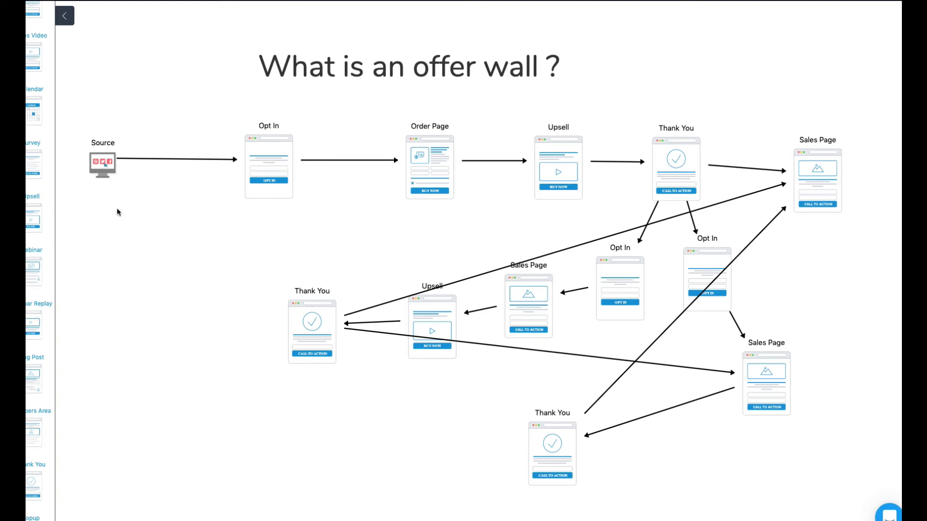
mouse_move(398, 282)
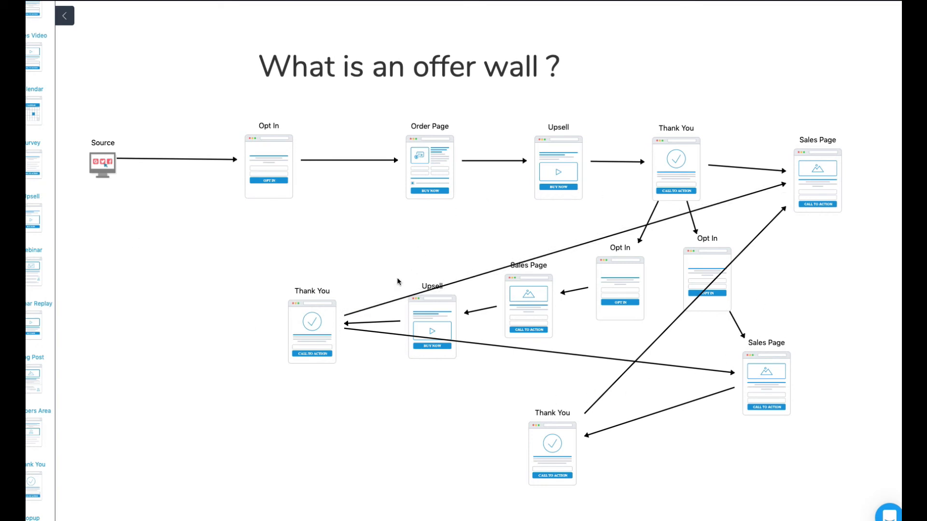
mouse_move(334, 224)
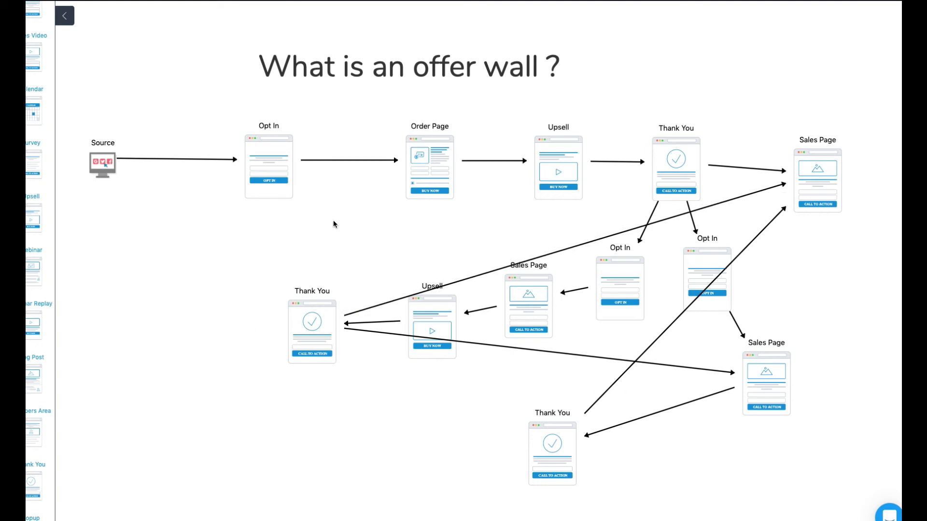
- Select the Source step on the canvas
click(102, 165)
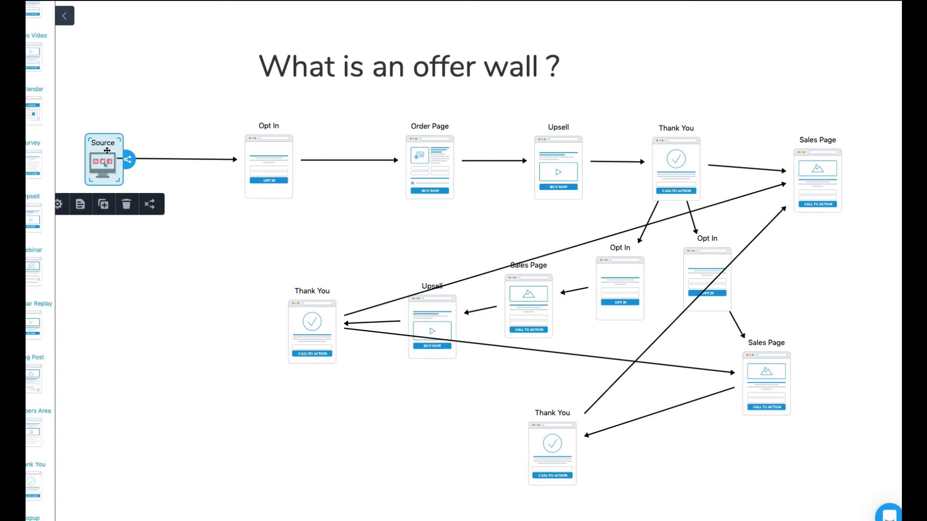
click(268, 164)
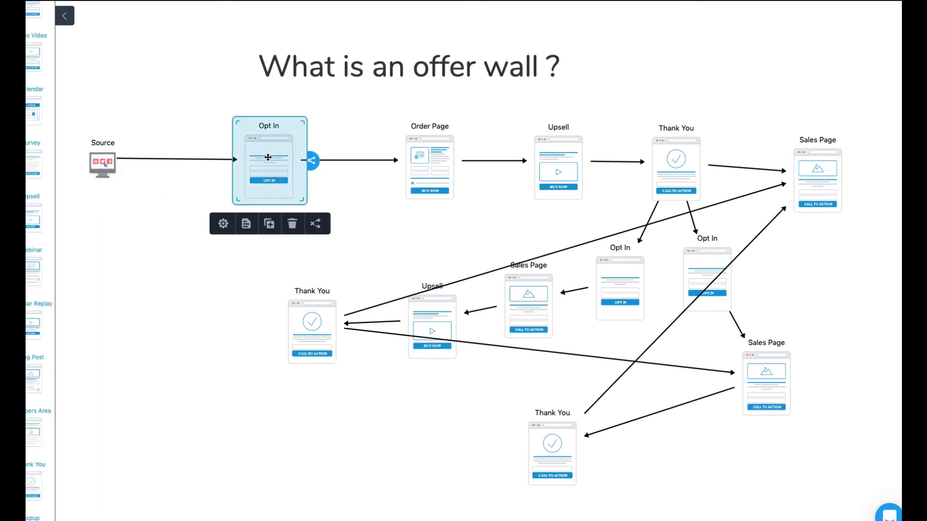
click(429, 164)
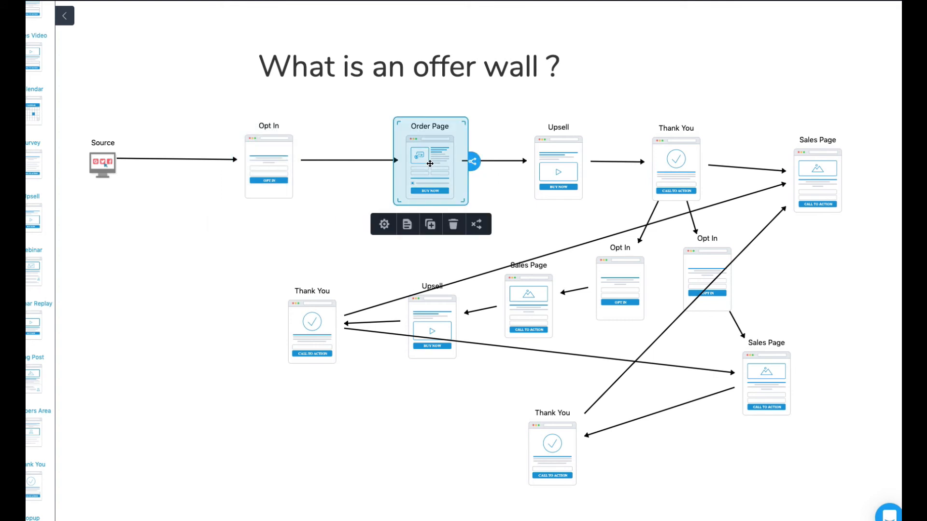
click(556, 167)
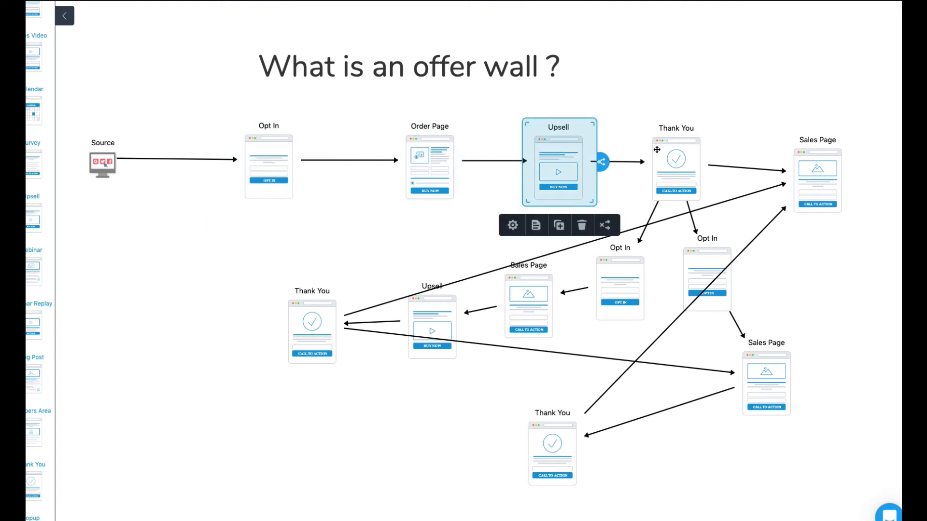
click(676, 167)
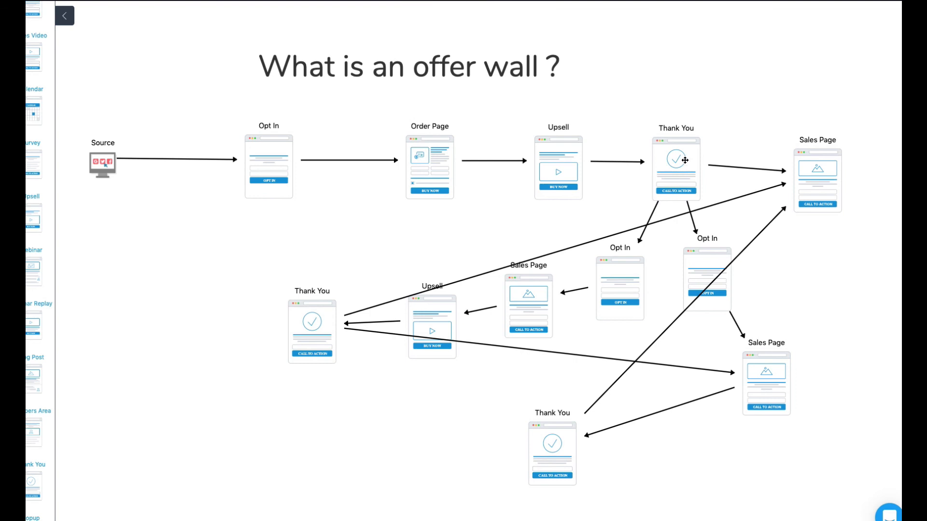
mouse_move(677, 185)
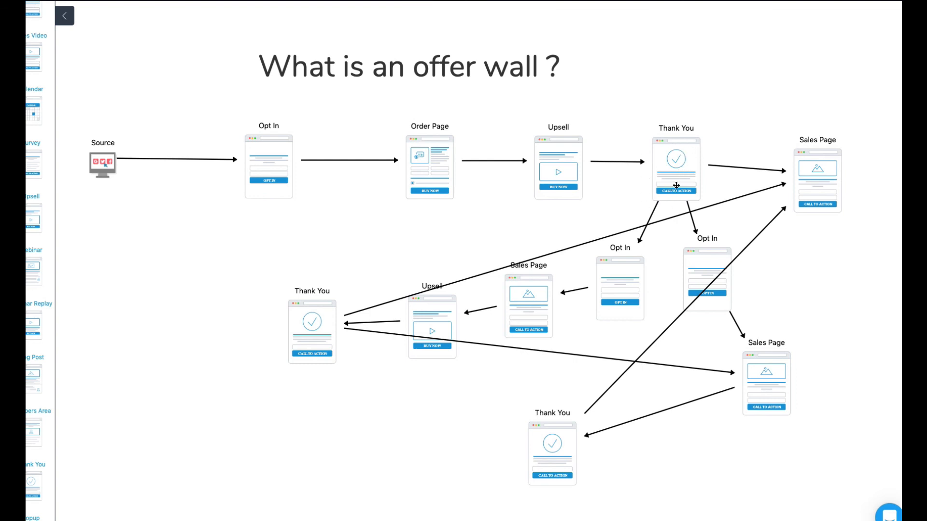
mouse_move(681, 152)
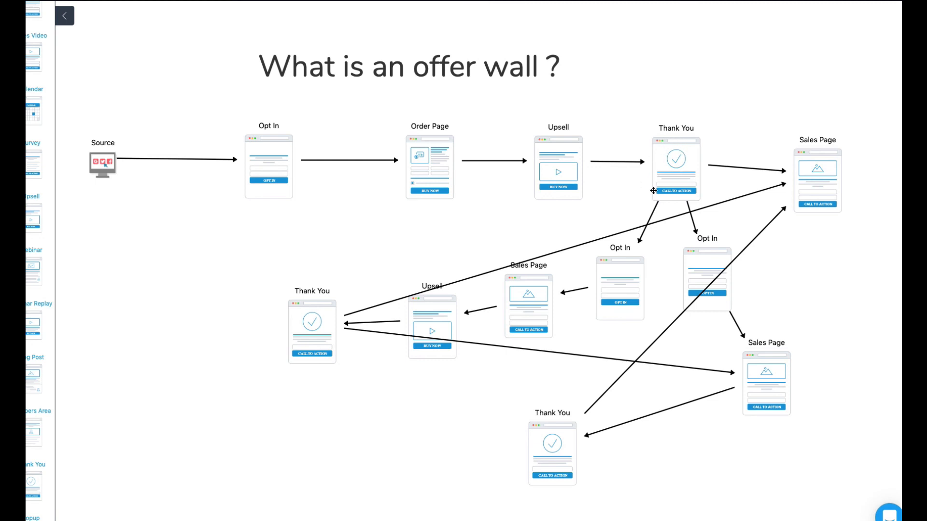
mouse_move(668, 161)
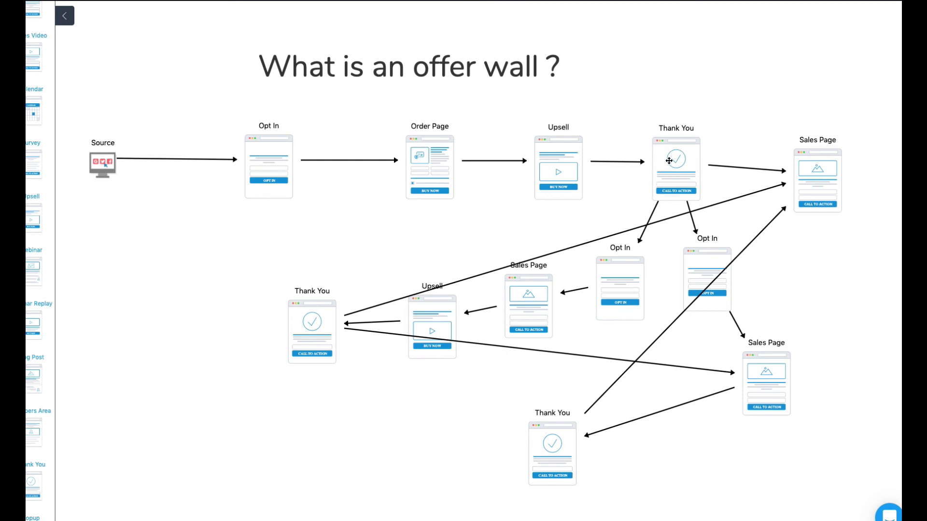
mouse_move(92, 167)
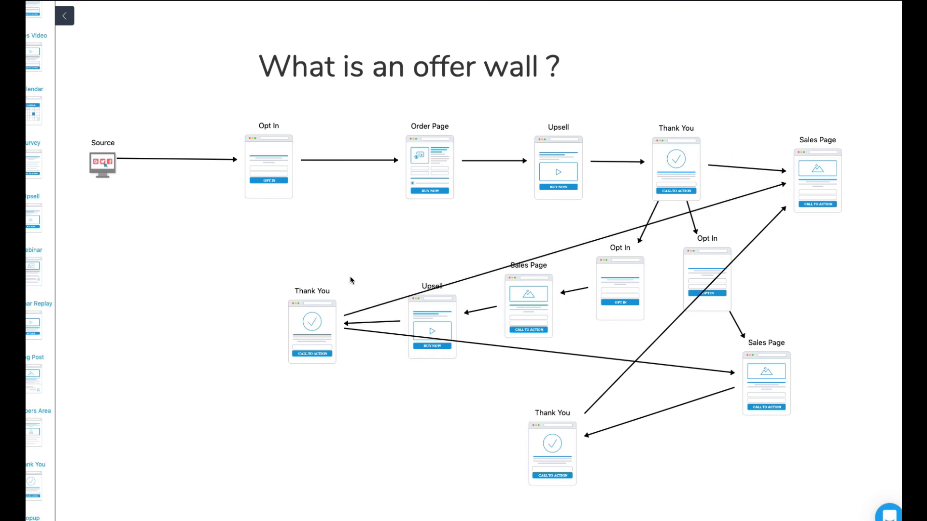
mouse_move(180, 253)
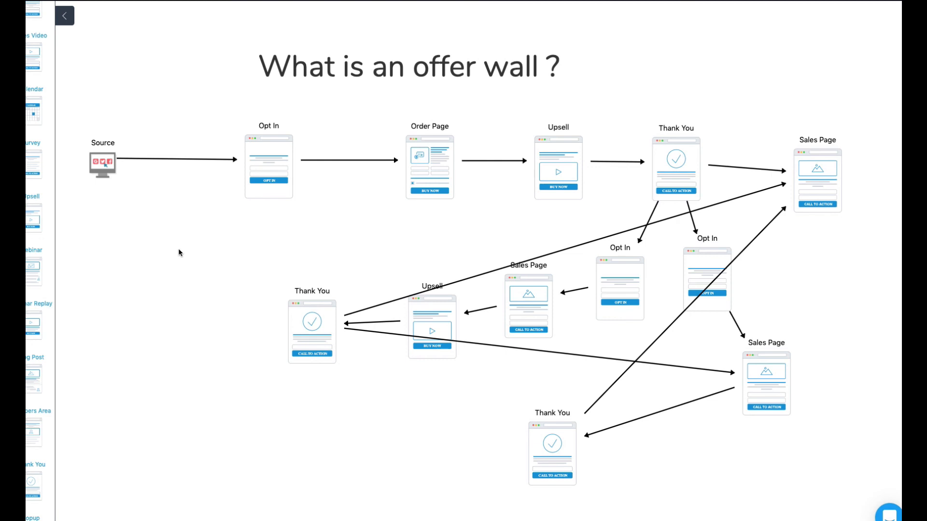
mouse_move(205, 255)
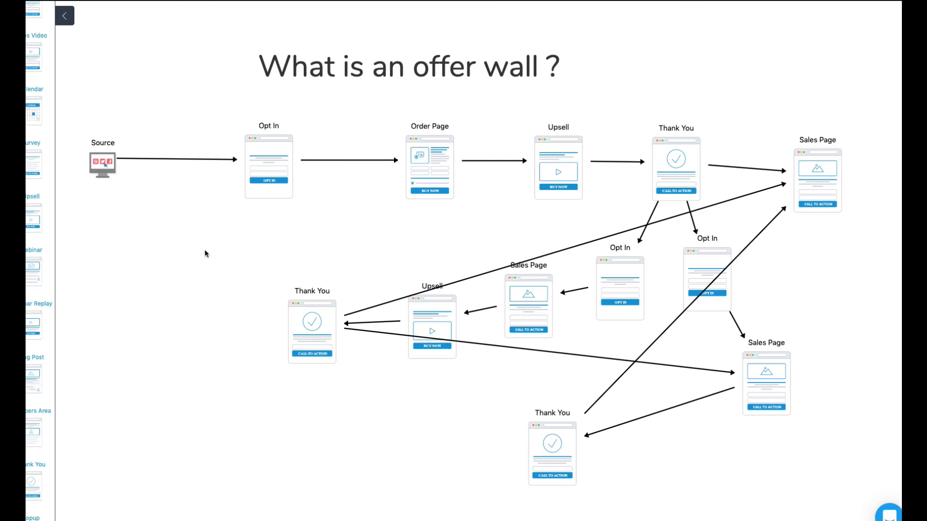
mouse_move(891, 387)
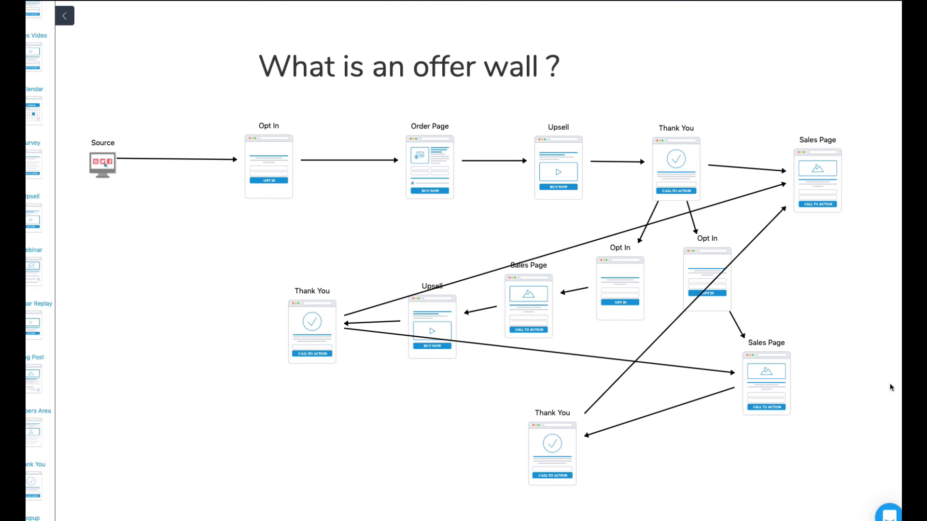